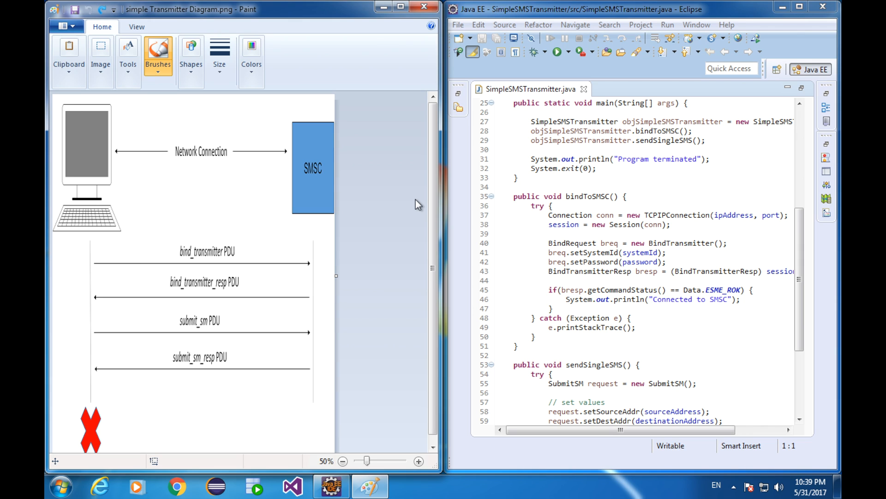
{"action": "mouse_move", "coordinate": [449, 165]}
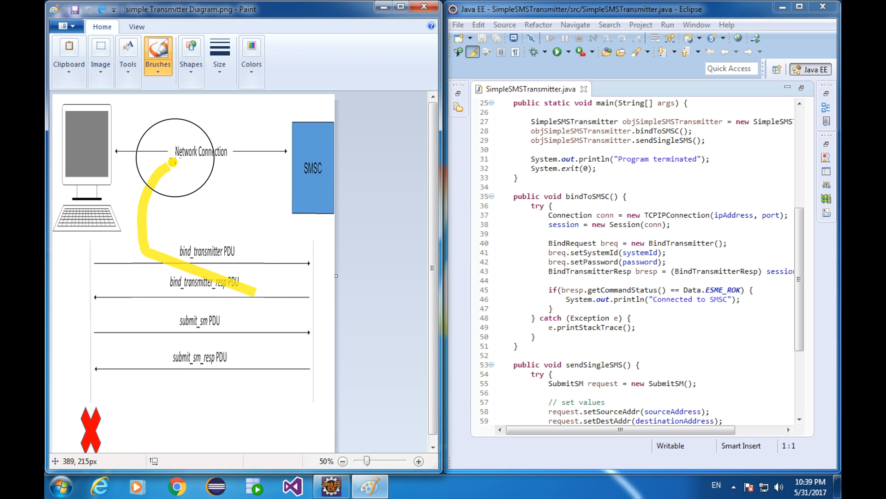
- Draw yellow loops around the network connection/bind PDUs and the submit_sm PDU exchange
{"action": "left_click_drag", "start_coordinate": [176, 163], "coordinate": [271, 264]}
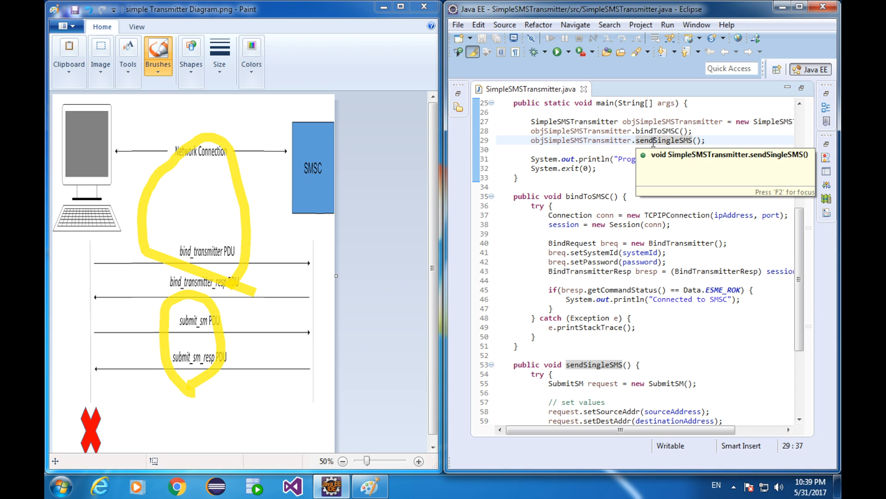
{"action": "left_click_drag", "start_coordinate": [82, 407], "coordinate": [101, 453]}
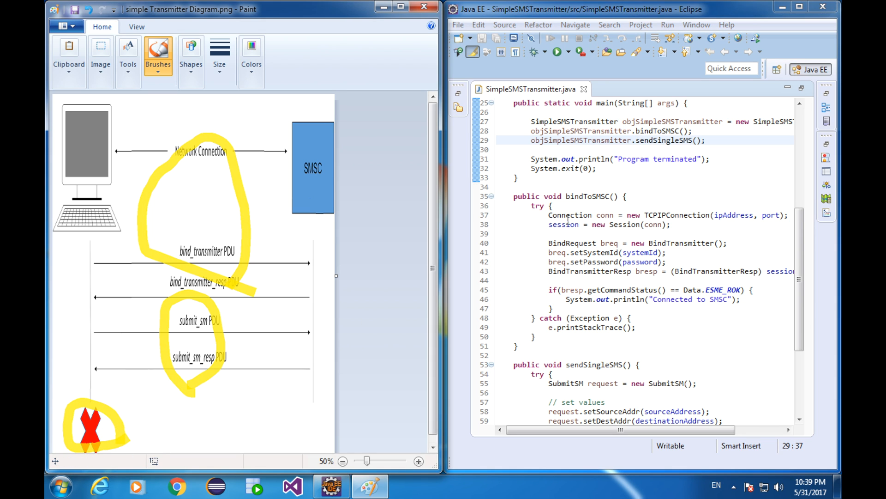
{"action": "left_click", "coordinate": [570, 168]}
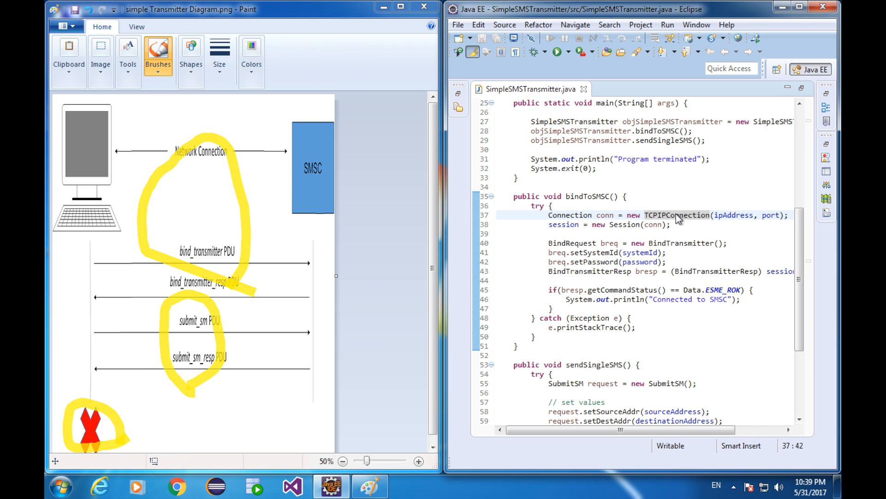
- Switch the brush to red, mark the Network Connection and PDU labels, then clear the windows to the desktop
{"action": "left_click", "coordinate": [251, 61]}
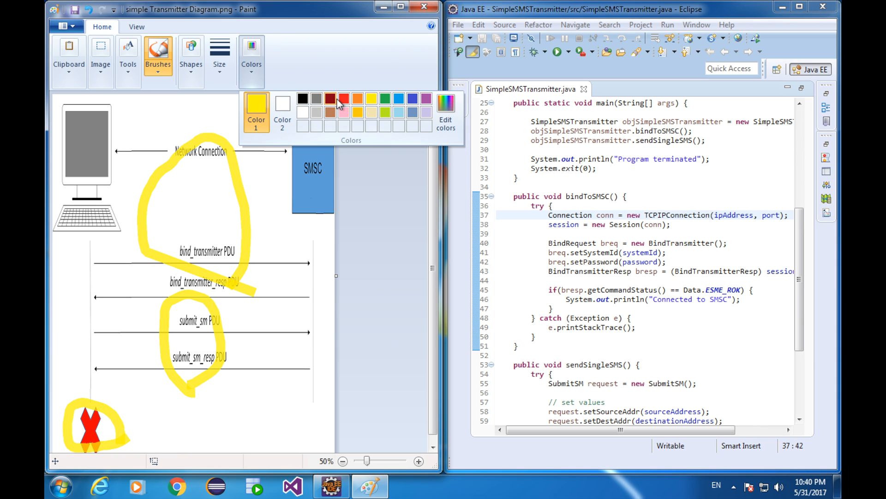
{"action": "left_click", "coordinate": [729, 219]}
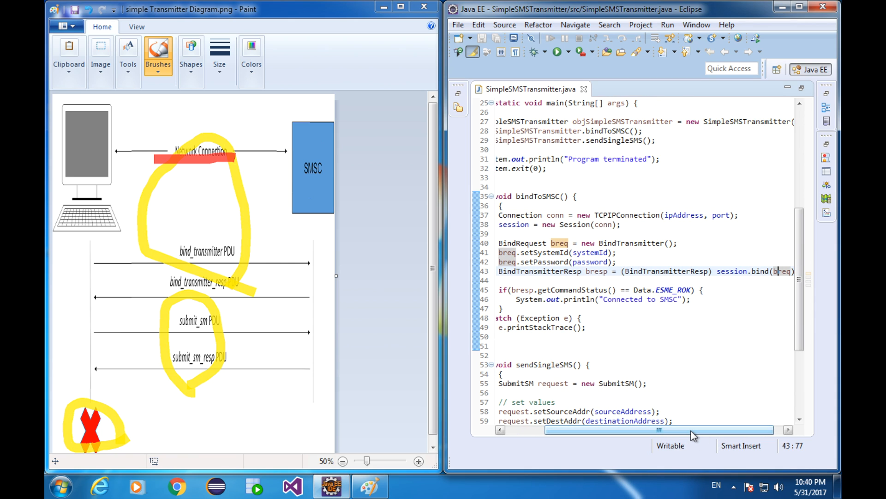
{"action": "left_click", "coordinate": [595, 252]}
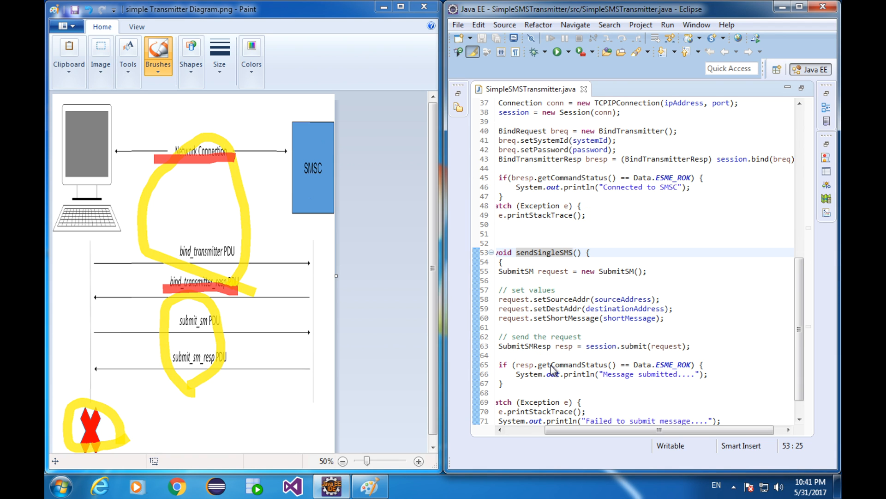
{"action": "scroll", "scroll_direction": "down", "scroll_amount": 3}
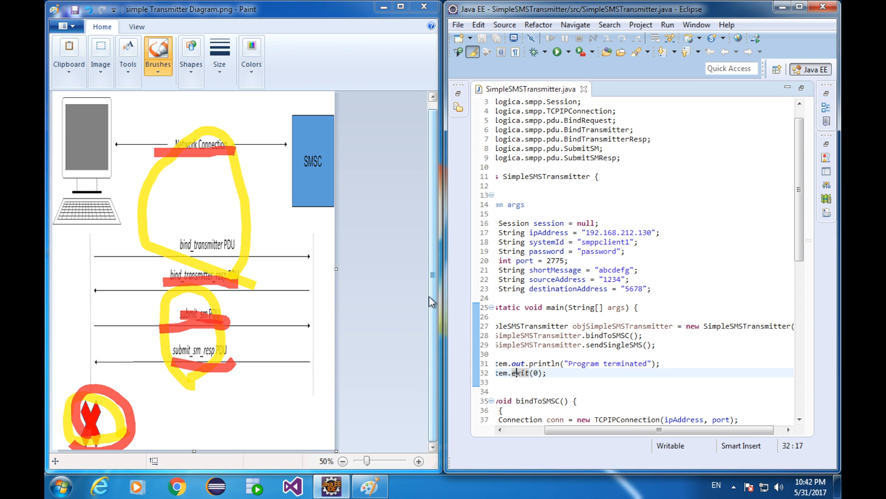
{"action": "left_click", "coordinate": [251, 59]}
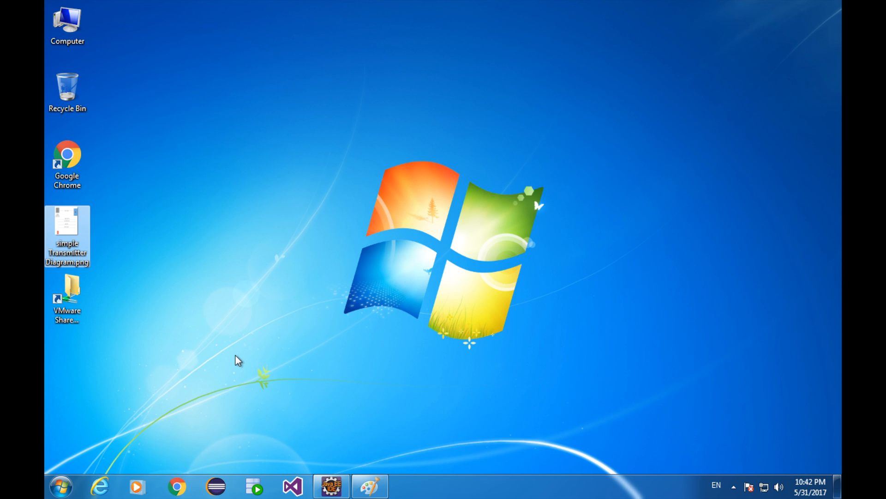
- Browse Computer to the Downloads folder and open smppv50.pdf in Adobe Reader
{"action": "double_click", "coordinate": [66, 22]}
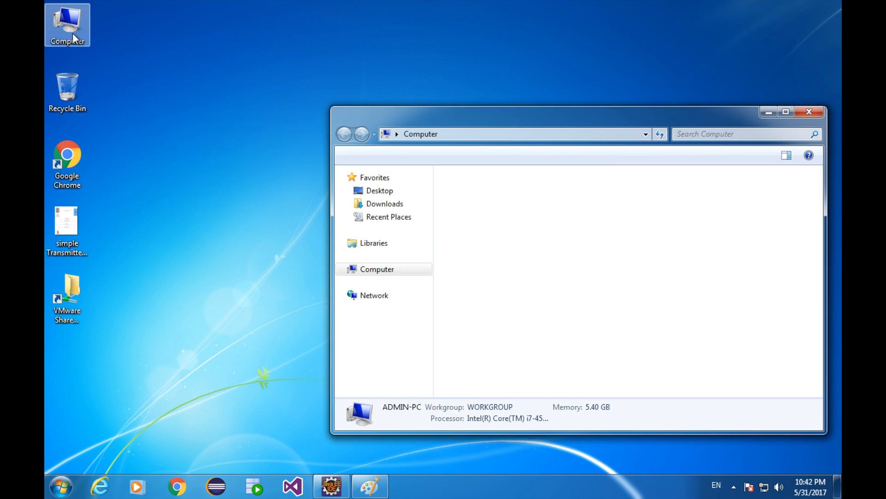
{"action": "left_click", "coordinate": [376, 269]}
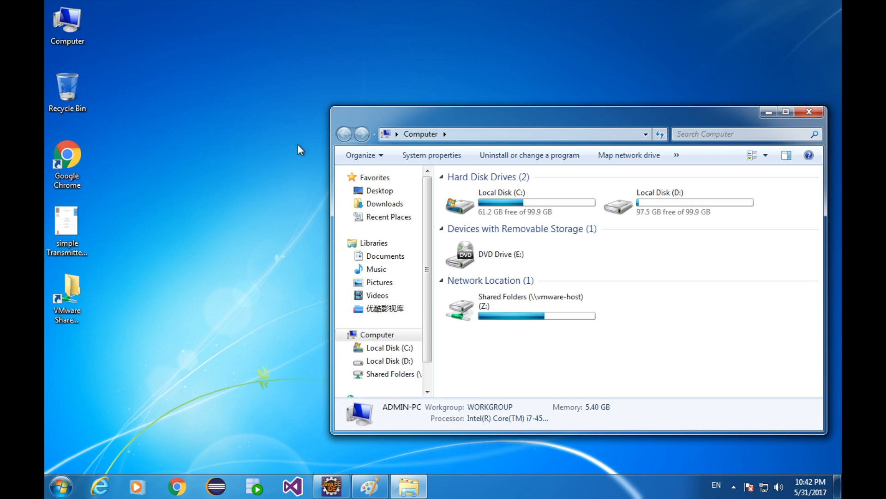
{"action": "left_click", "coordinate": [384, 203]}
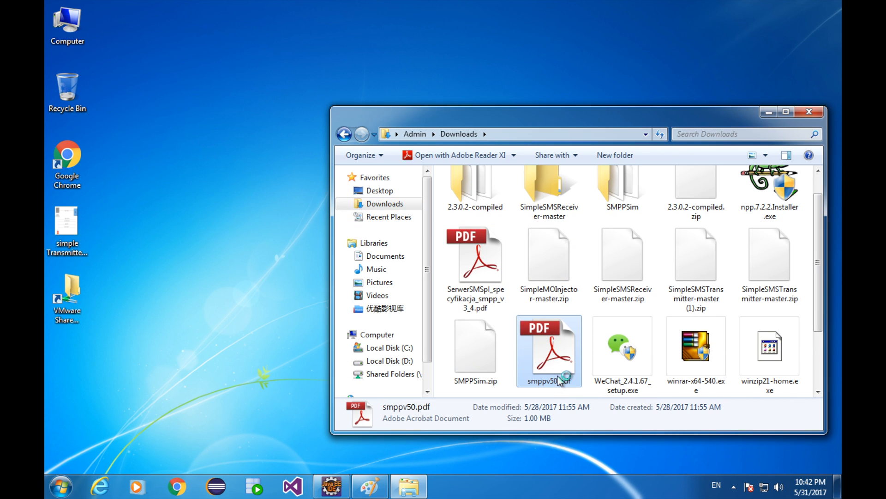
{"action": "double_click", "coordinate": [548, 351]}
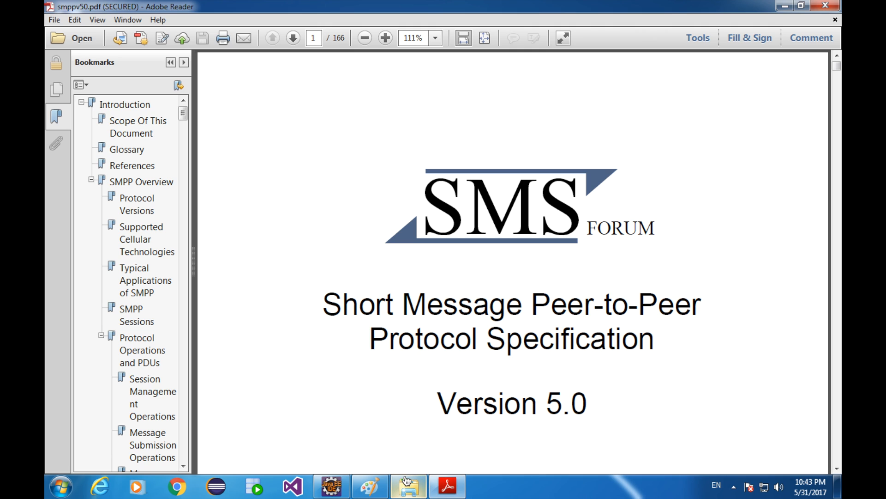
{"action": "mouse_move", "coordinate": [369, 486]}
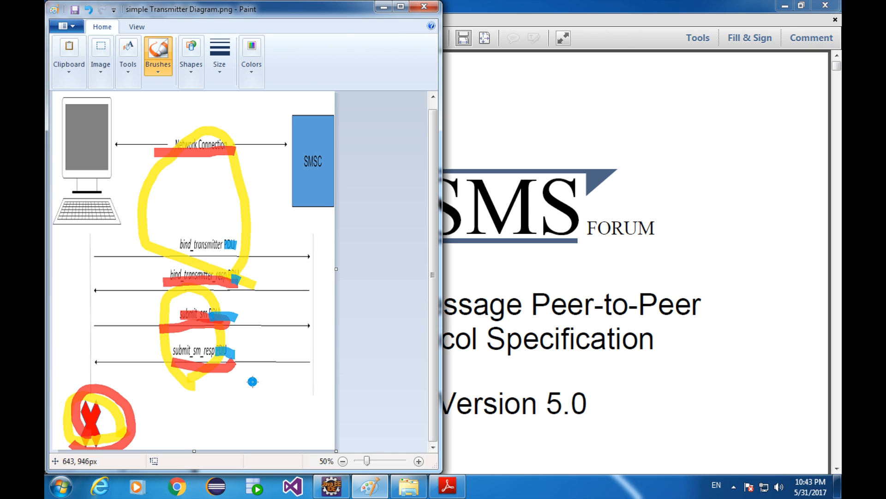
{"action": "mouse_move", "coordinate": [248, 381]}
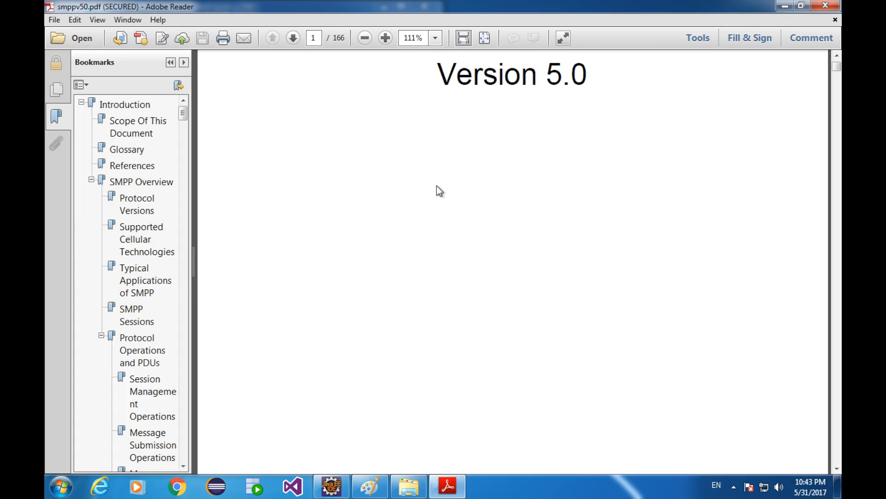
- Scroll to the SMPP PDU paragraph and select the text about the optional PDU body
{"action": "scroll", "scroll_direction": "down", "scroll_amount": 3}
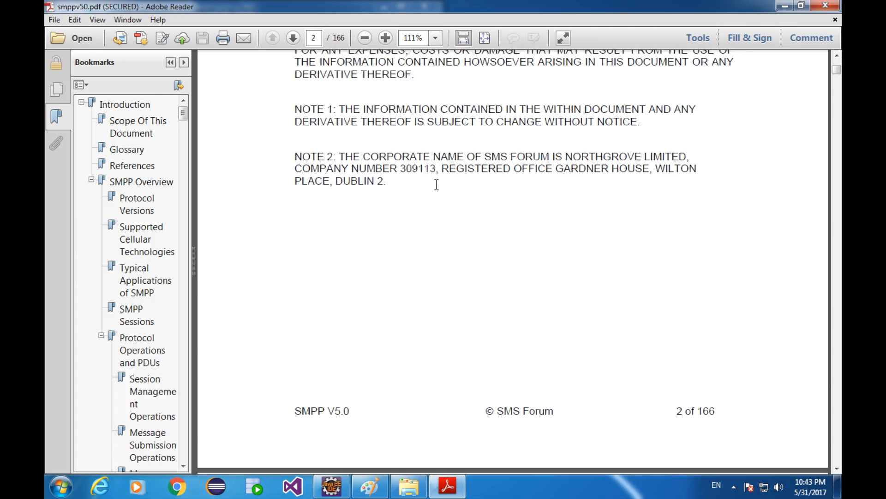
{"action": "scroll", "scroll_direction": "down", "scroll_amount": 3}
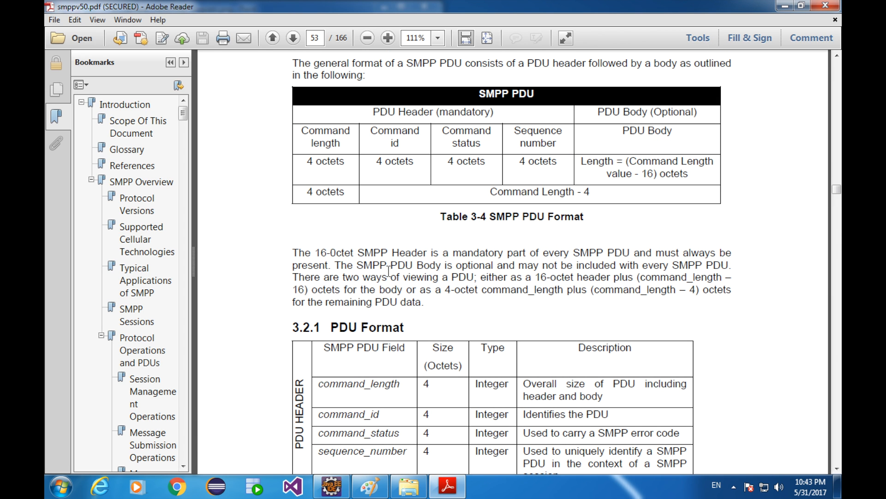
{"action": "double_click", "coordinate": [384, 265]}
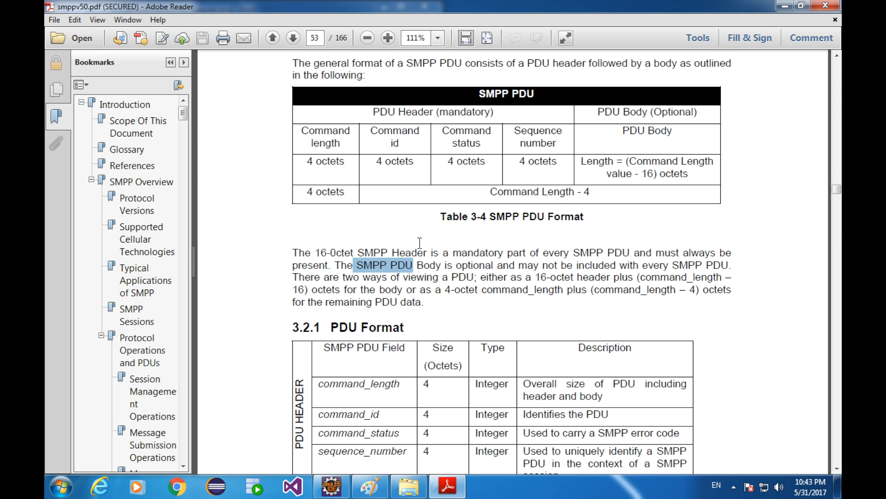
{"action": "double_click", "coordinate": [408, 253]}
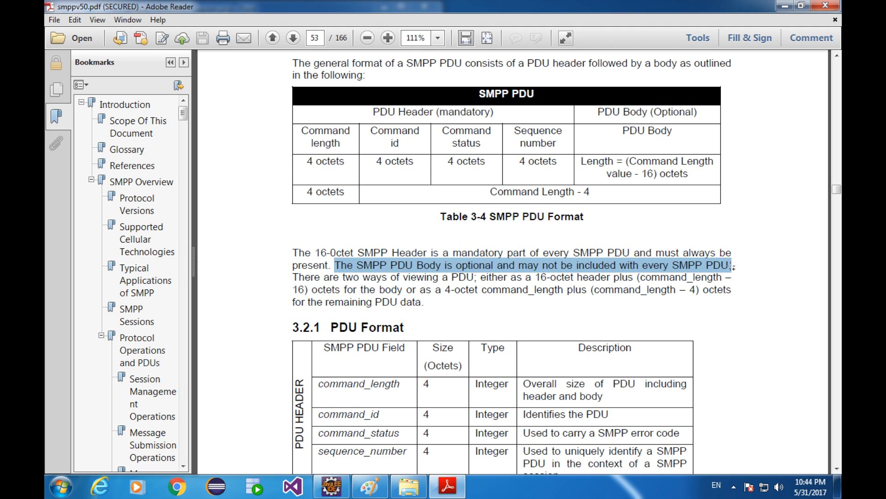
{"action": "mouse_move", "coordinate": [730, 266]}
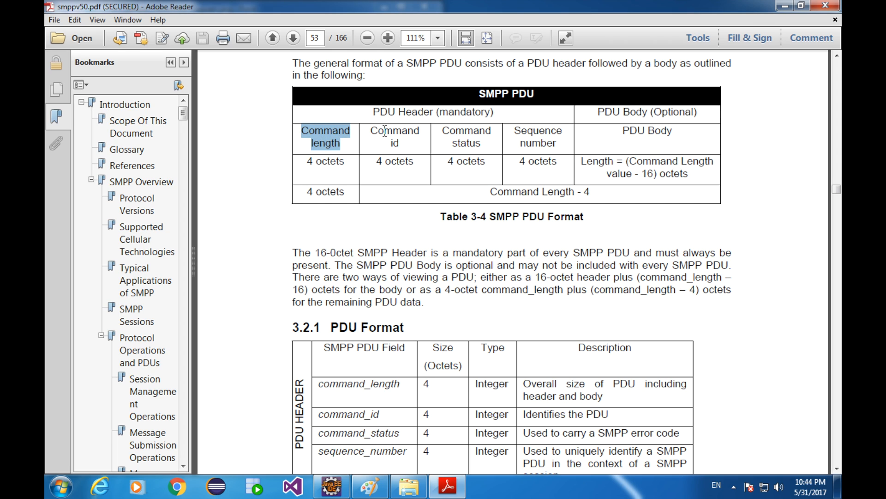
- Select the Sequence number heading and the command_id description 'Identifies the PDU' in the PDU Format table
{"action": "double_click", "coordinate": [466, 136]}
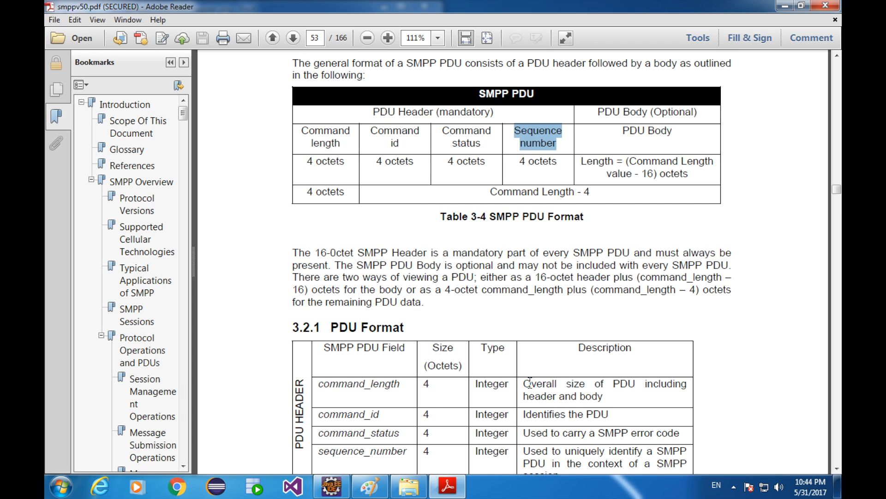
{"action": "left_click_drag", "start_coordinate": [527, 383], "coordinate": [602, 396]}
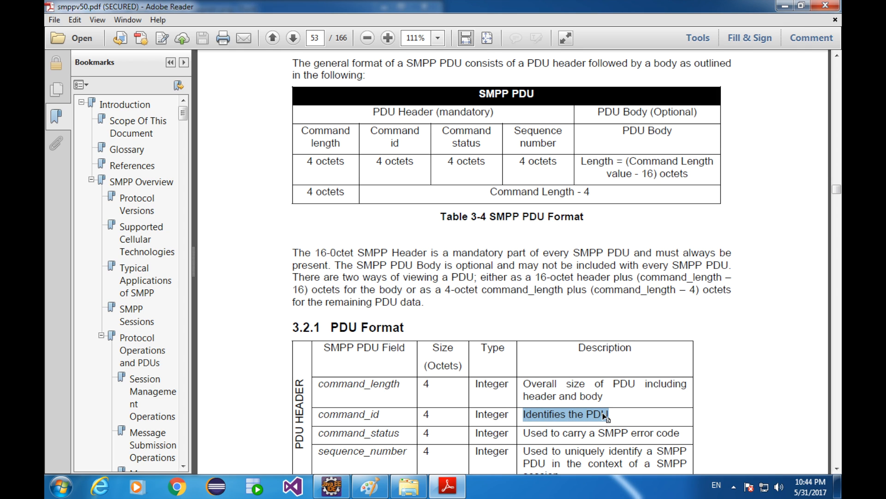
{"action": "scroll", "scroll_direction": "down", "scroll_amount": 3}
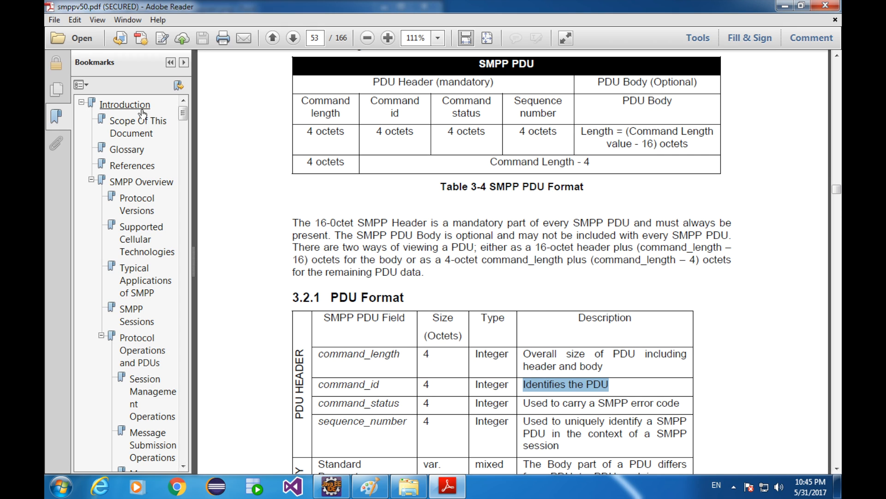
- Jump to the Introduction and page through the table of contents toward the PDU Field Definitions entries
{"action": "left_click", "coordinate": [124, 104]}
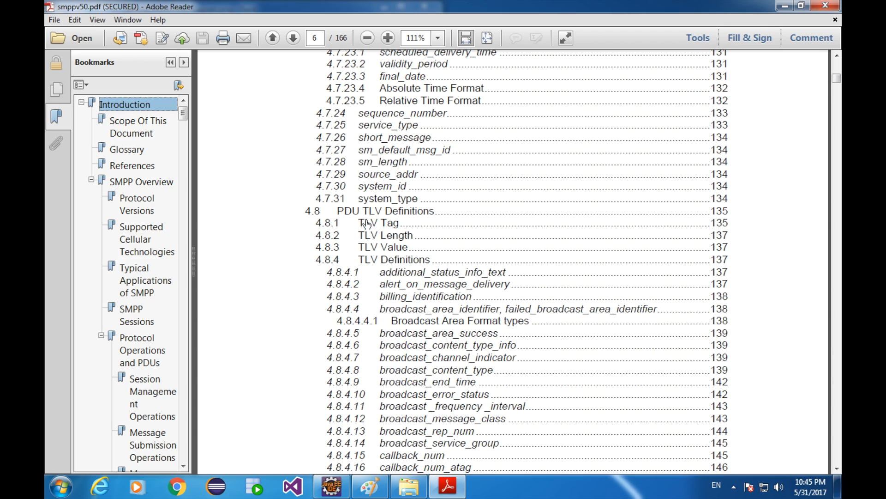
{"action": "mouse_move", "coordinate": [392, 307]}
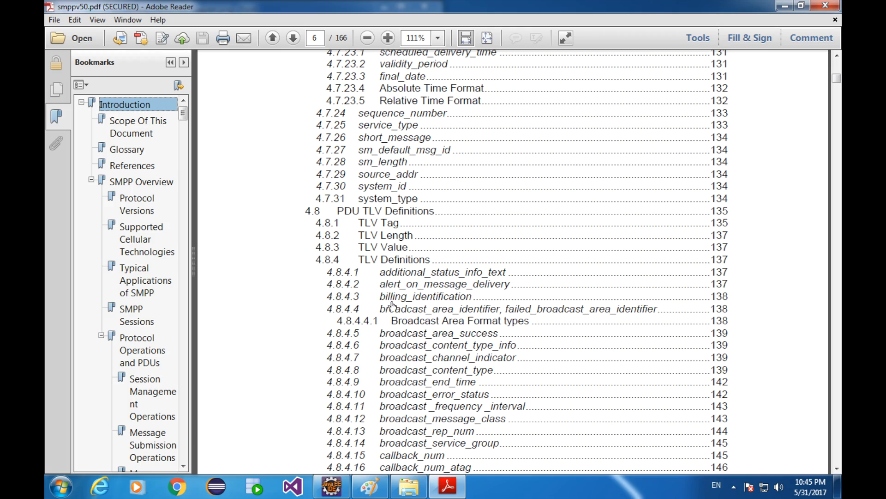
{"action": "left_click", "coordinate": [272, 37]}
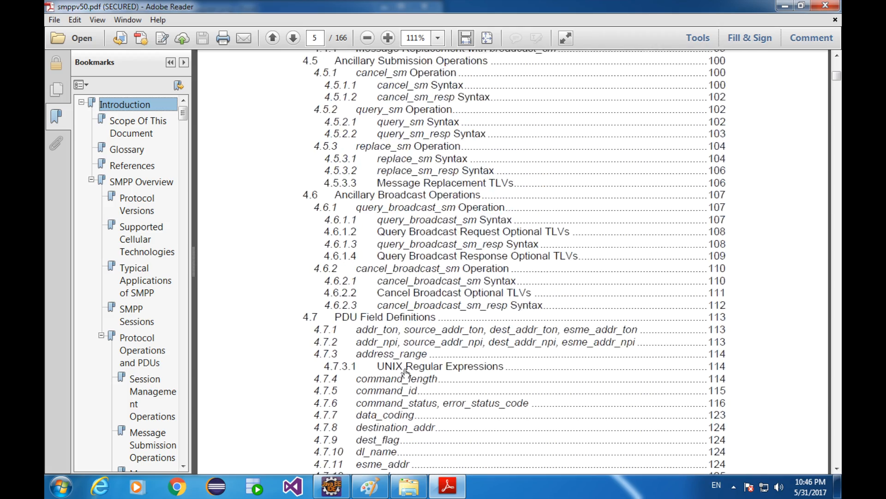
{"action": "left_click", "coordinate": [272, 38]}
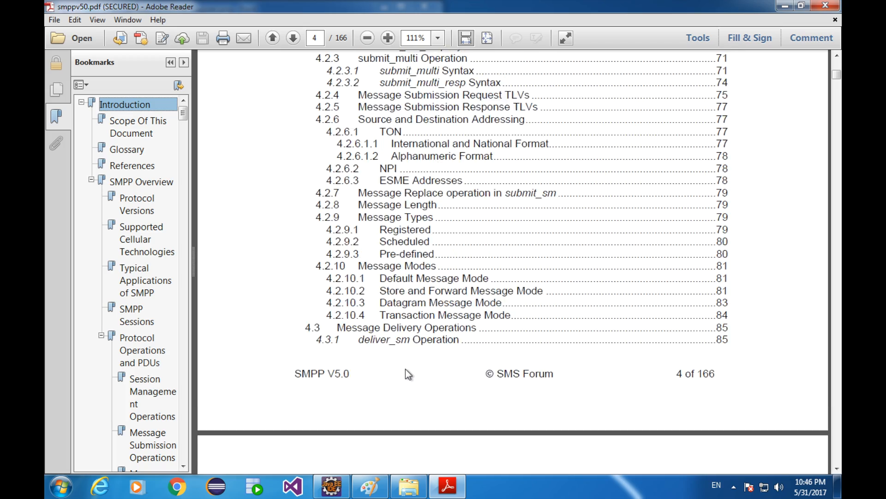
{"action": "left_click", "coordinate": [293, 38]}
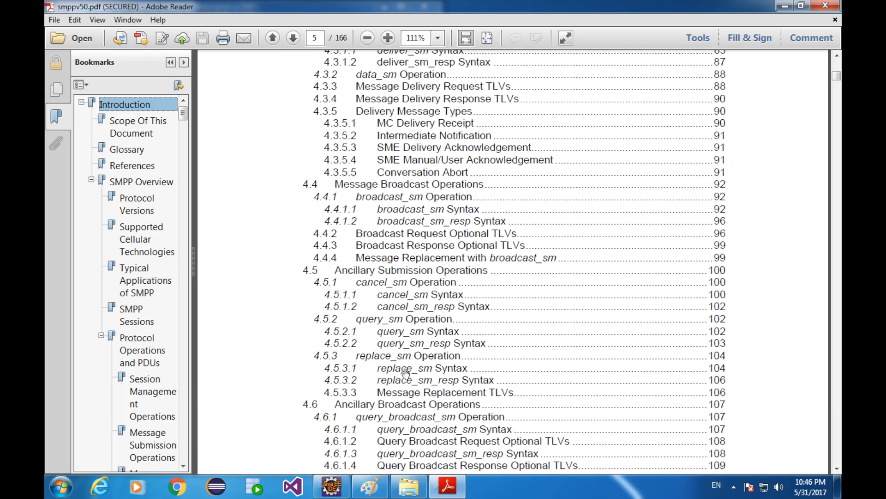
{"action": "scroll", "scroll_direction": "down", "scroll_amount": 3}
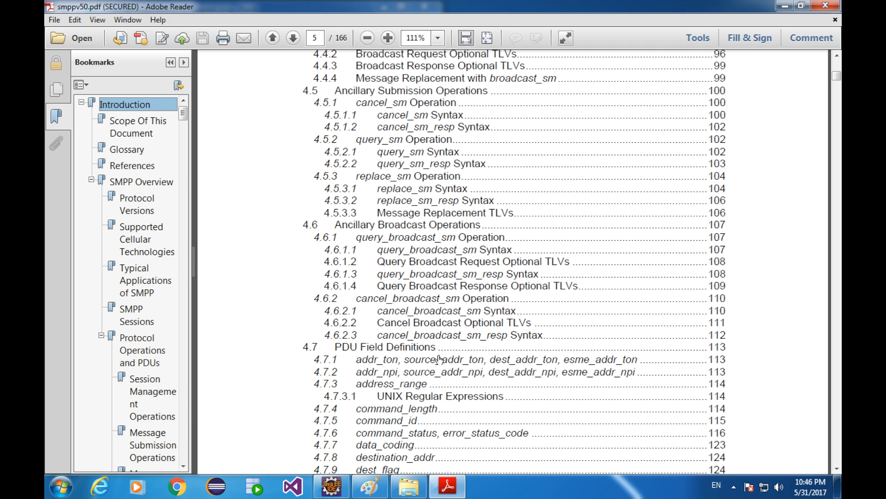
{"action": "mouse_move", "coordinate": [394, 418]}
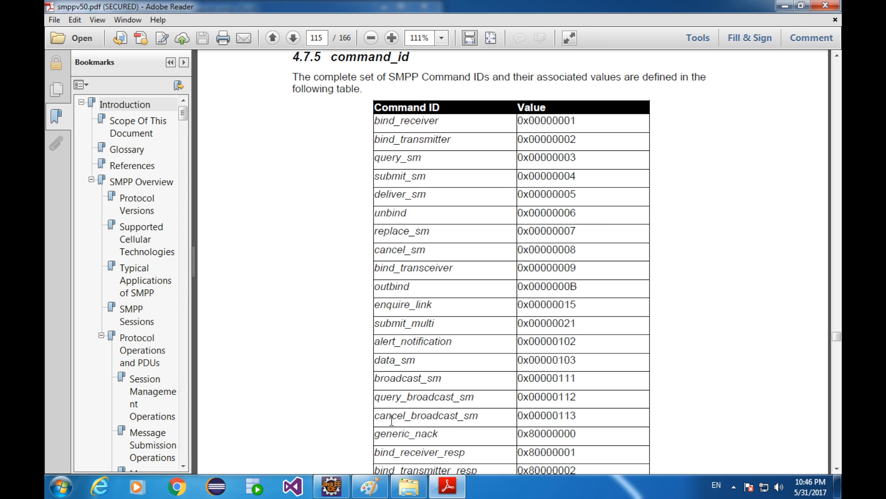
{"action": "mouse_move", "coordinate": [453, 152]}
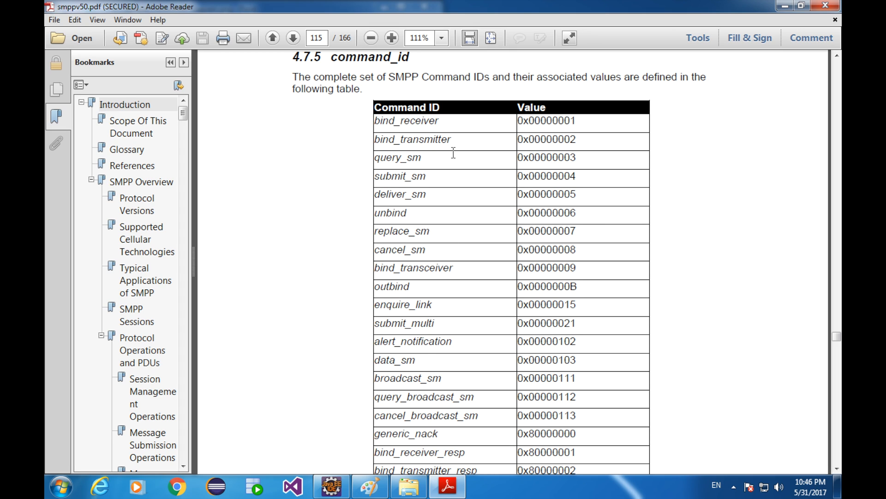
- Highlight the submit_sm row with its value 0x00000004 in the command_id table
{"action": "left_click_drag", "start_coordinate": [373, 140], "coordinate": [542, 140]}
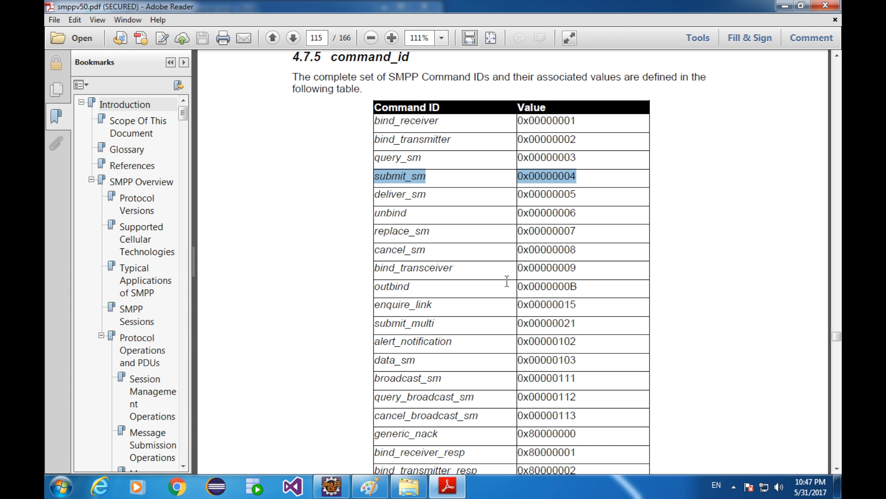
{"action": "mouse_move", "coordinate": [435, 222]}
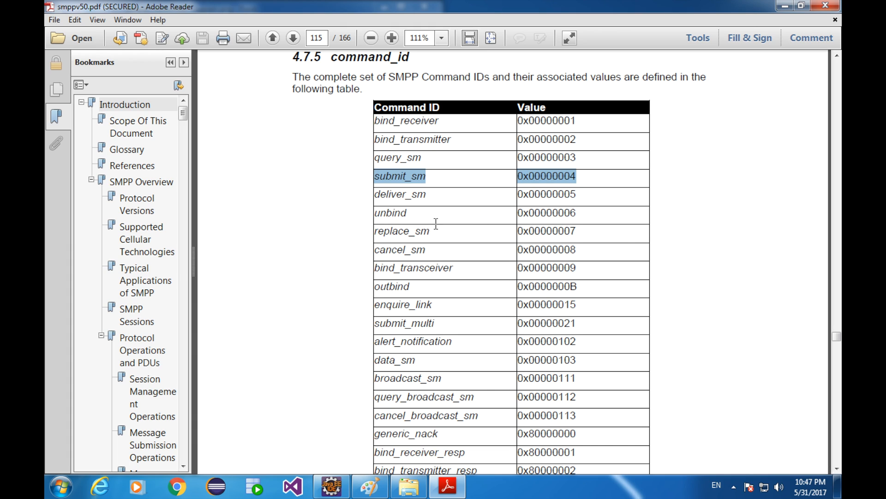
{"action": "mouse_move", "coordinate": [431, 139]}
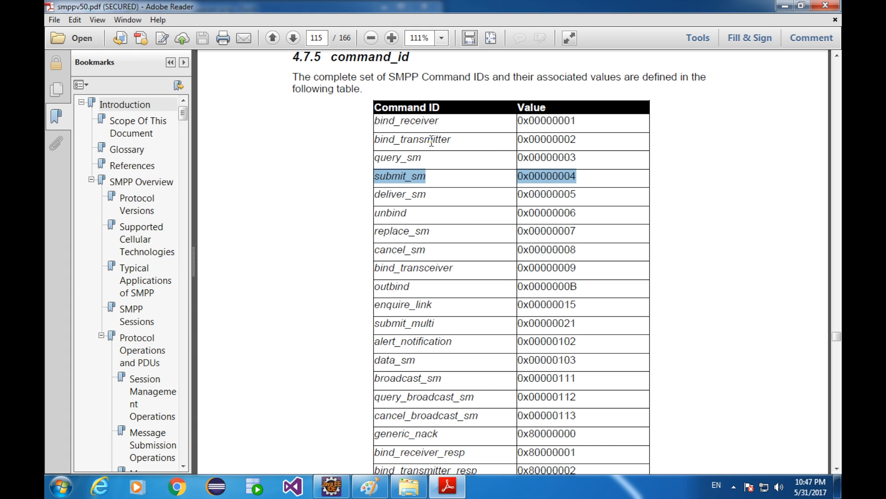
{"action": "scroll", "scroll_direction": "down", "scroll_amount": 3}
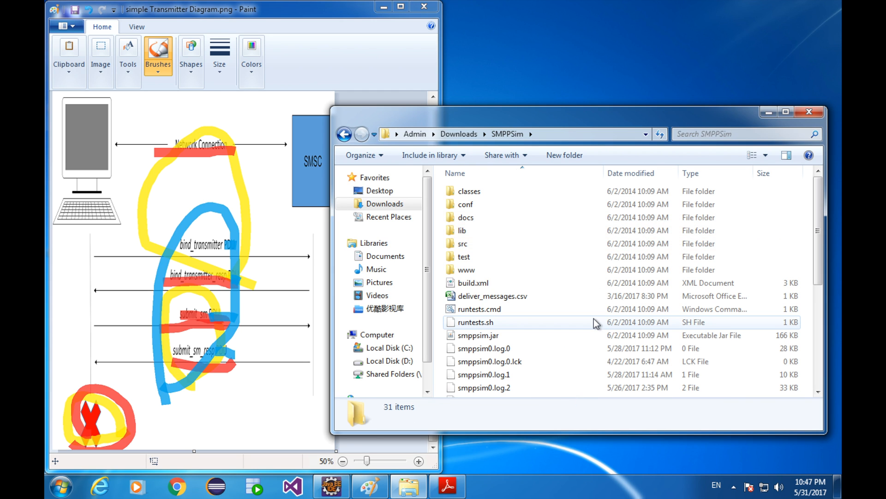
- Launch startsmppsim.bat to start the SMPPSim server, then bring SimpleSMSTransmitter.java forward in Eclipse
{"action": "scroll", "scroll_direction": "down", "scroll_amount": 3}
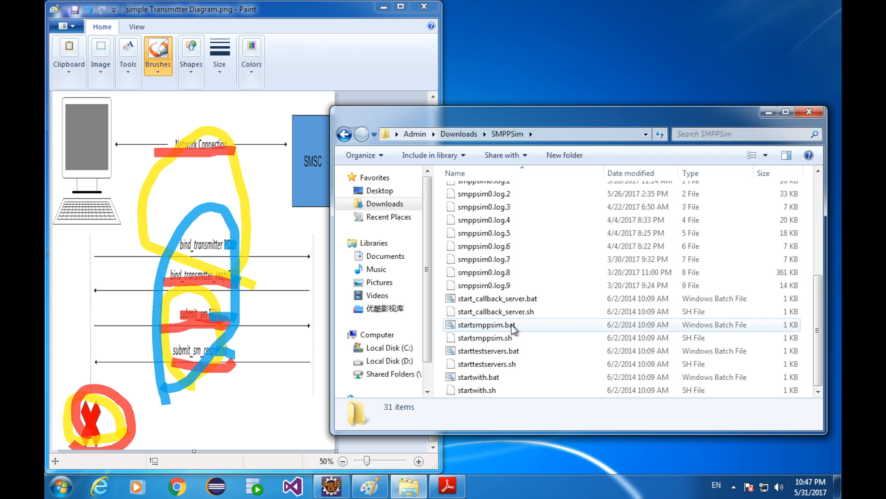
{"action": "double_click", "coordinate": [487, 324]}
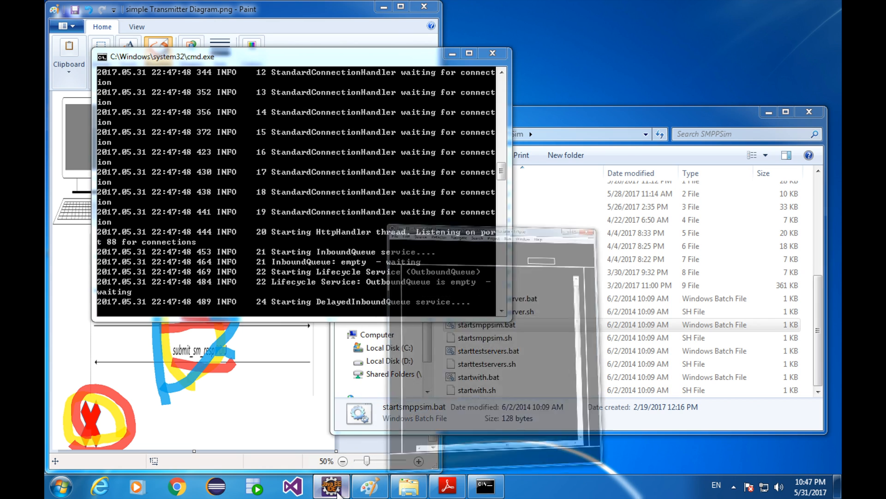
{"action": "left_click", "coordinate": [332, 486]}
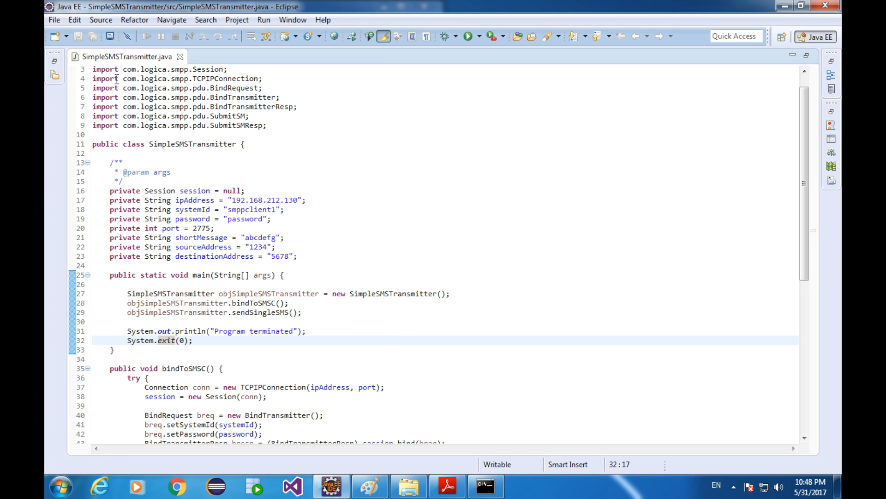
{"action": "mouse_move", "coordinate": [198, 401]}
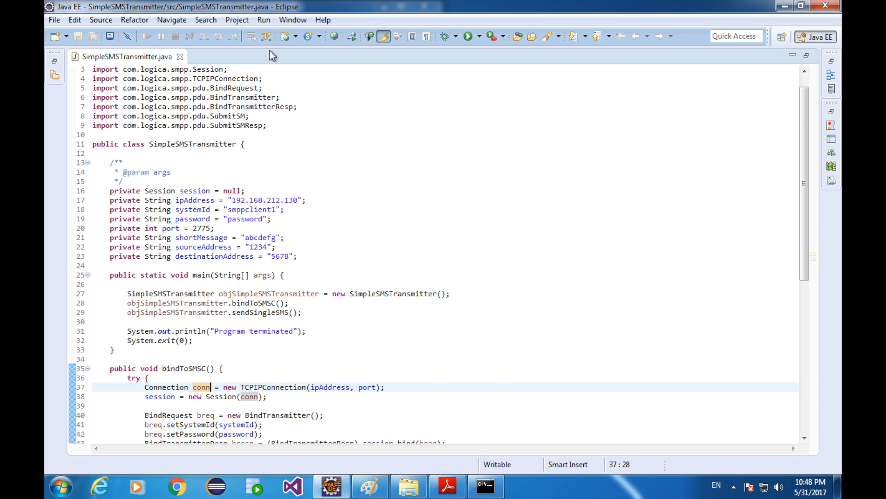
- Set breakpoints on line 37 (connection) and line 55 (SubmitSM) and start a debug launch
{"action": "left_click", "coordinate": [263, 19]}
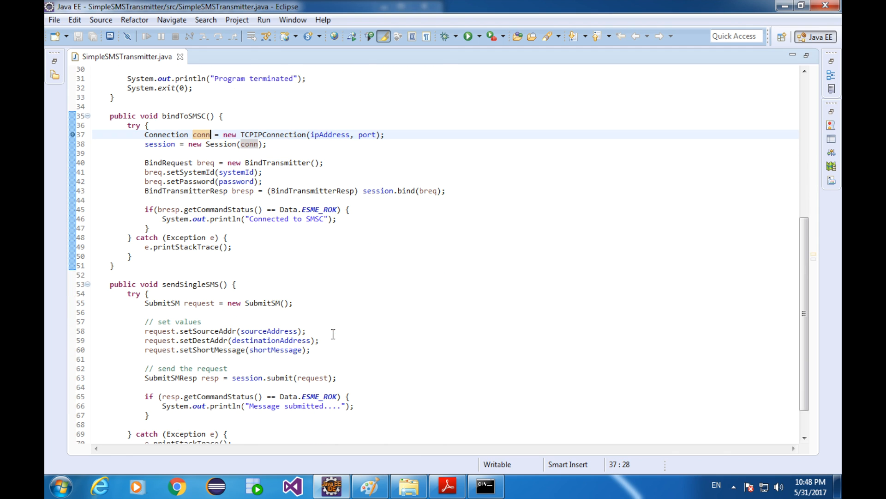
{"action": "left_click", "coordinate": [292, 302]}
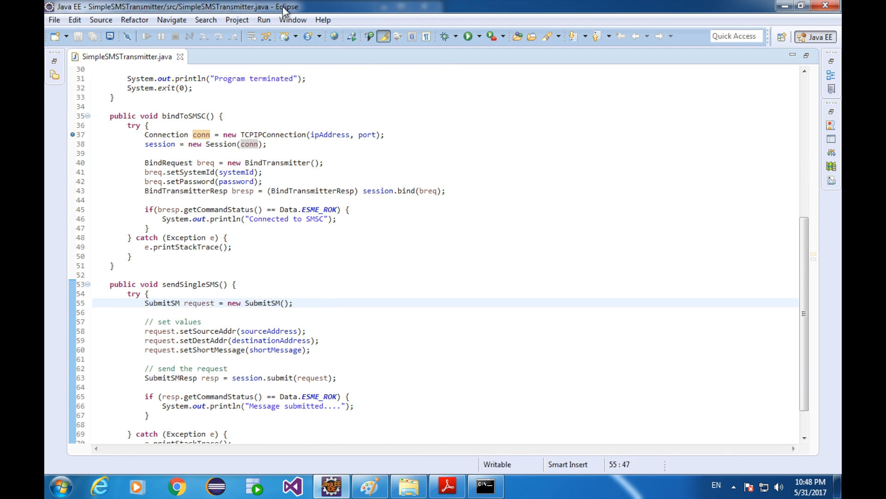
{"action": "left_click", "coordinate": [263, 19]}
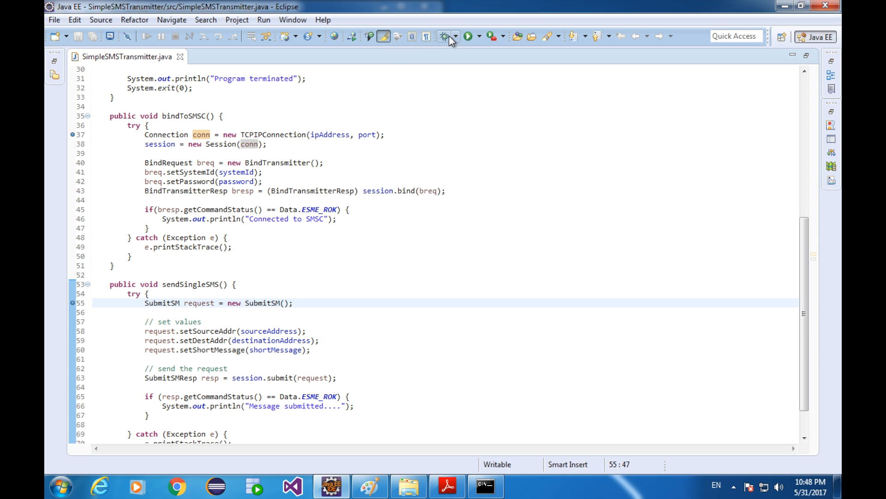
{"action": "left_click", "coordinate": [467, 36]}
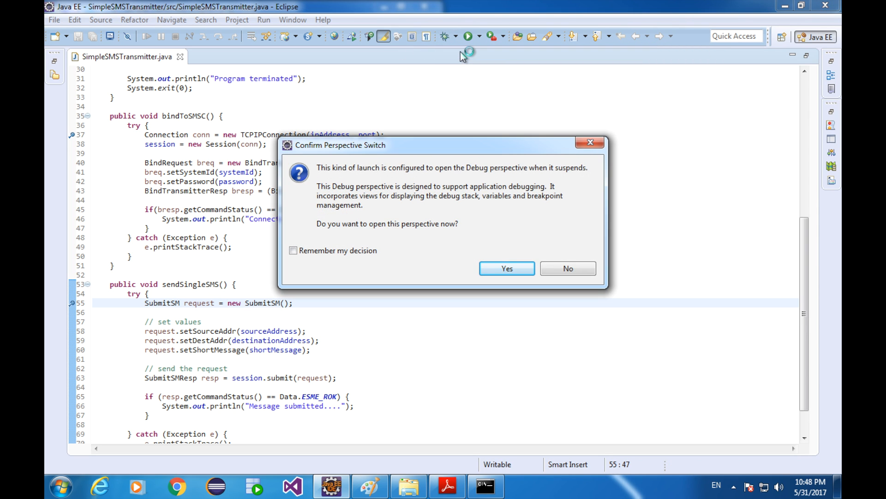
- Switch to the Debug perspective, step through bindToSMSC to line 42 and expand breq's header showing commandId 2
{"action": "left_click", "coordinate": [506, 268]}
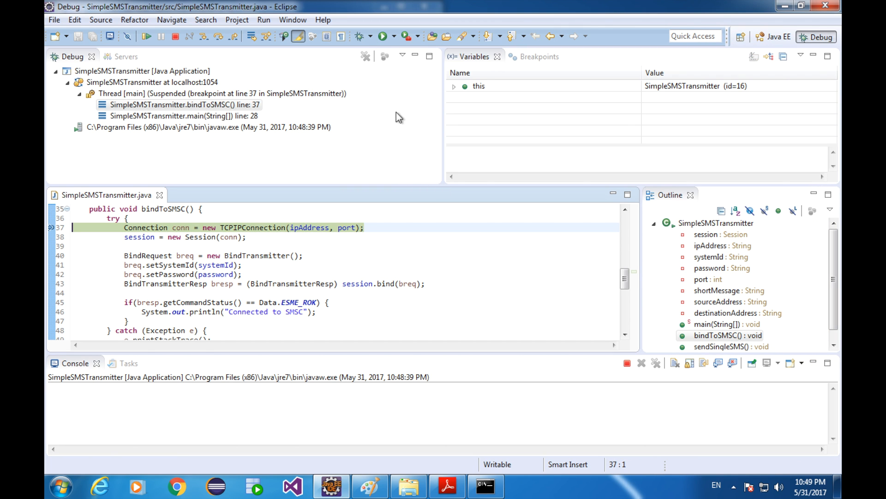
{"action": "left_click", "coordinate": [218, 36]}
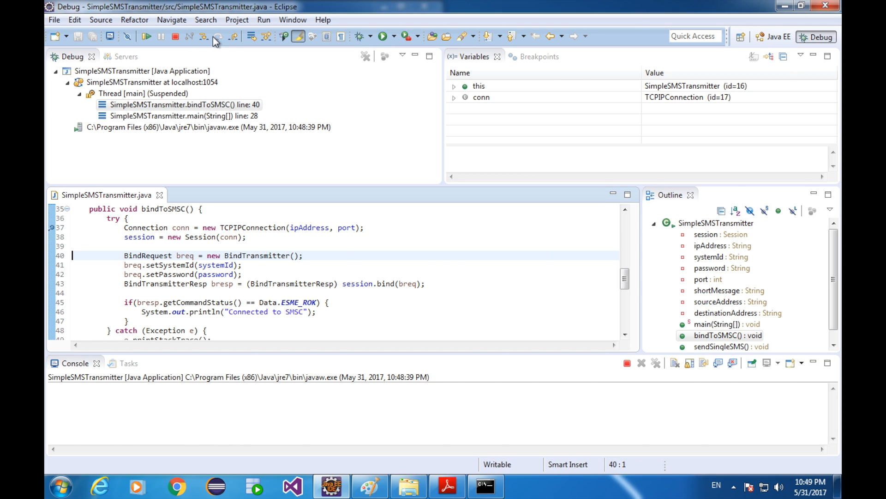
{"action": "left_click", "coordinate": [203, 36]}
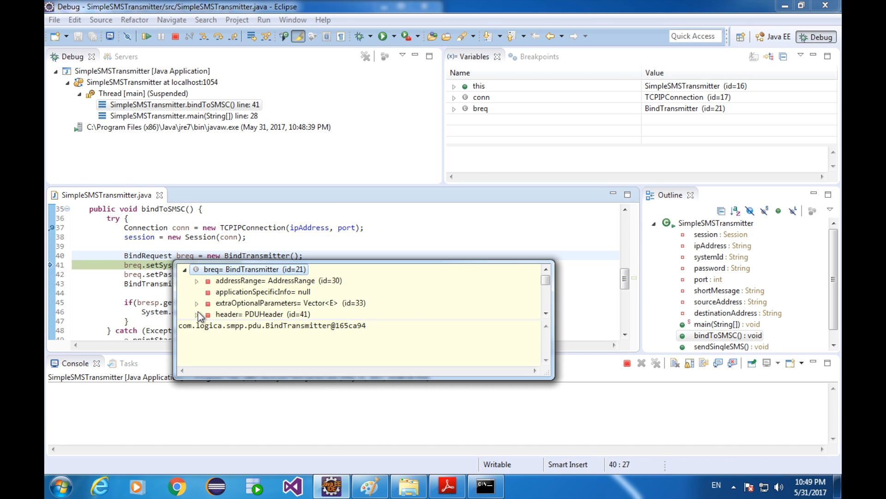
{"action": "left_click", "coordinate": [197, 314]}
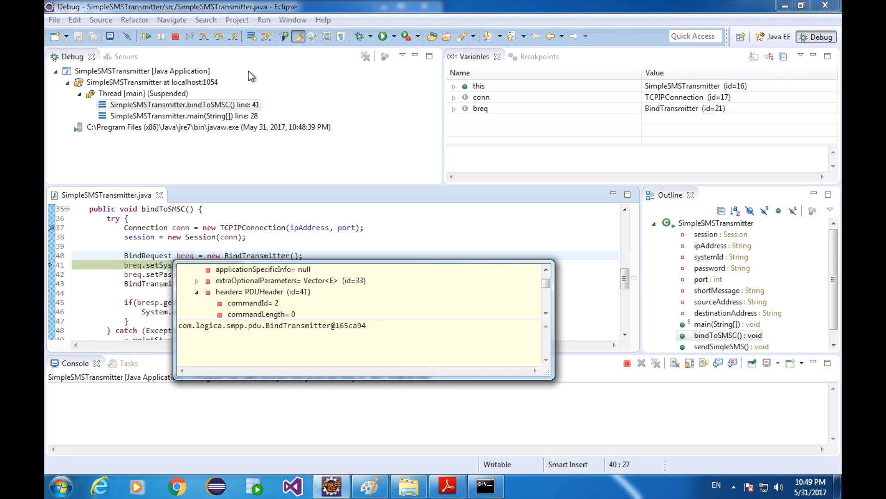
{"action": "left_click", "coordinate": [218, 36]}
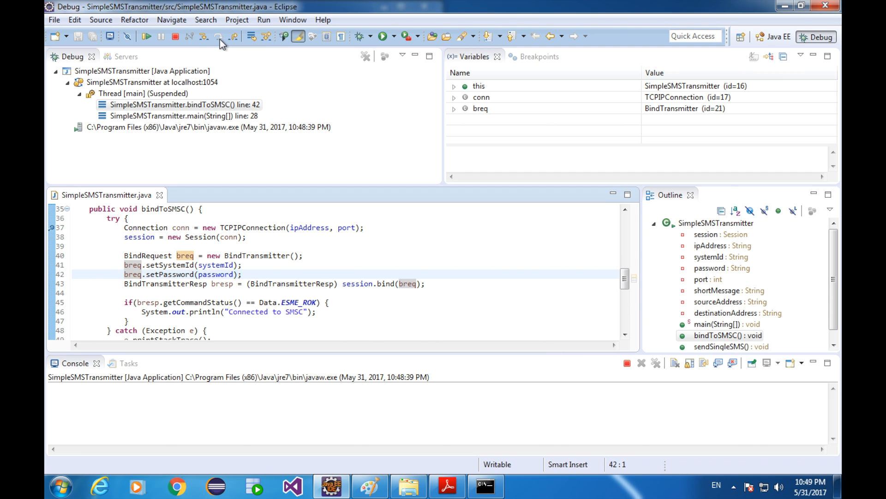
{"action": "left_click", "coordinate": [217, 36]}
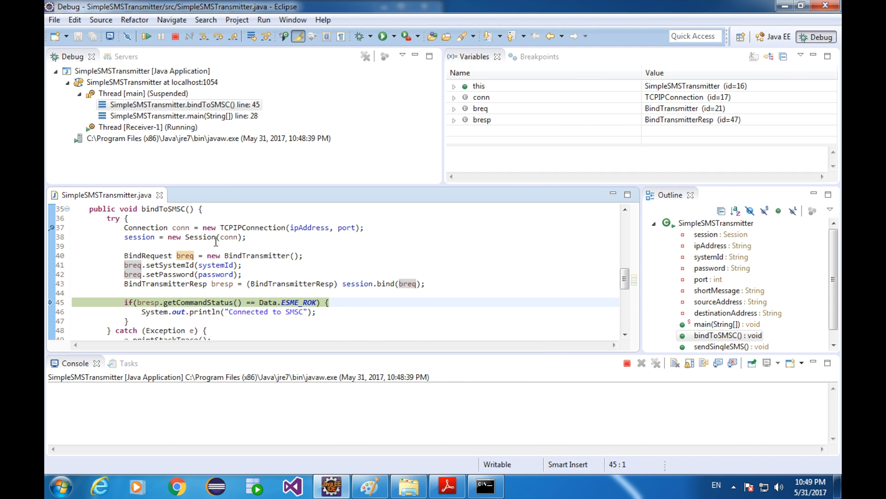
{"action": "mouse_move", "coordinate": [223, 283]}
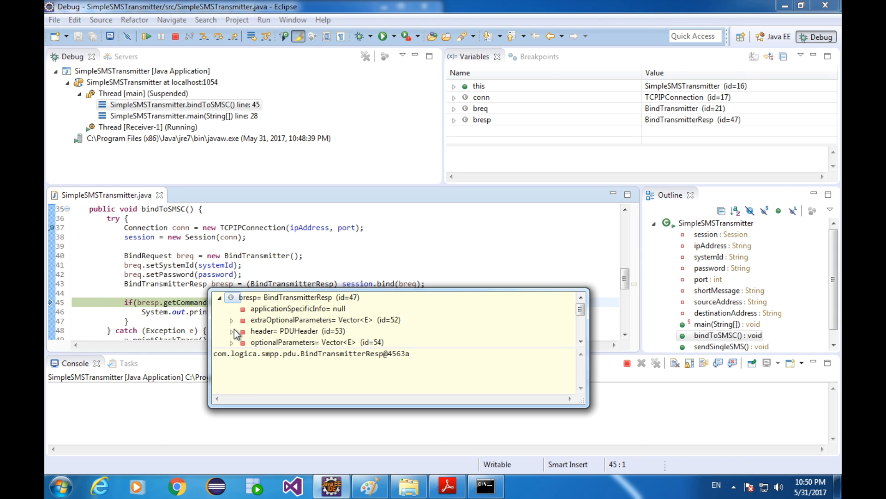
{"action": "left_click", "coordinate": [232, 331]}
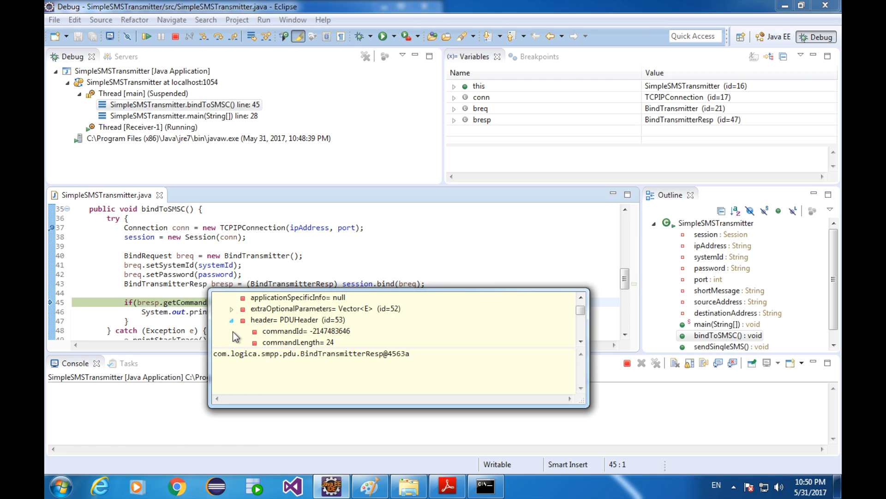
{"action": "left_click", "coordinate": [306, 331]}
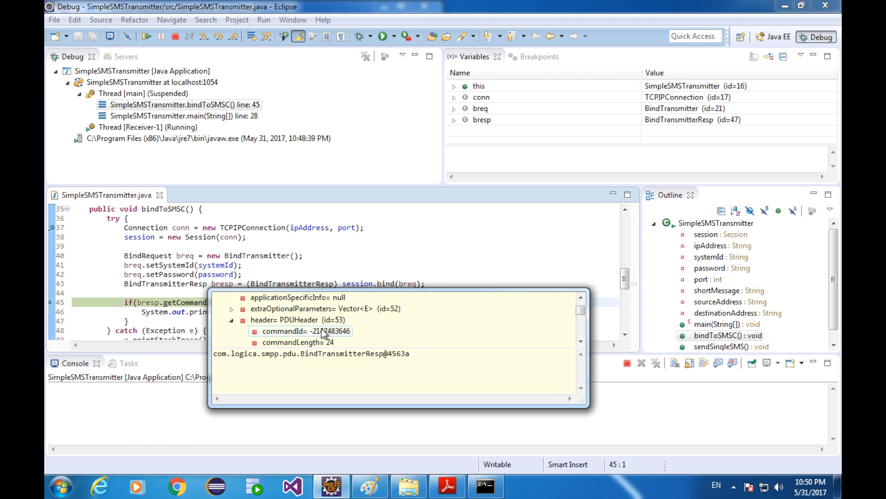
{"action": "left_click", "coordinate": [306, 331]}
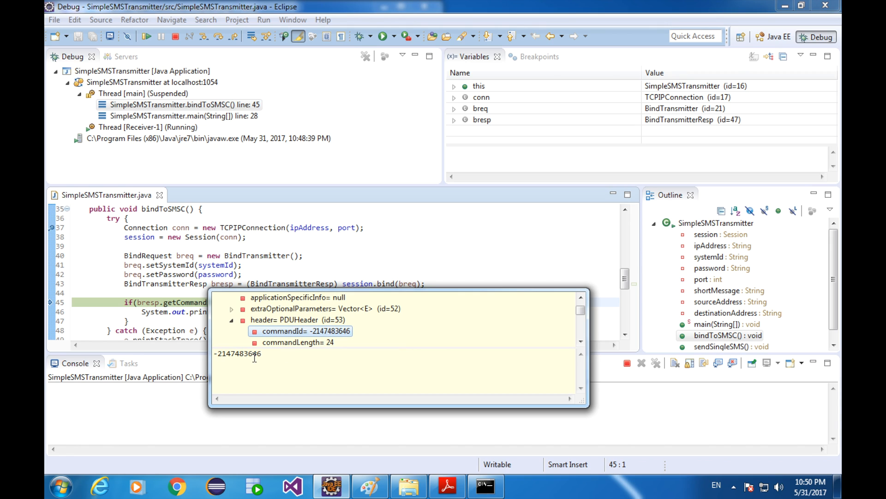
{"action": "double_click", "coordinate": [237, 354]}
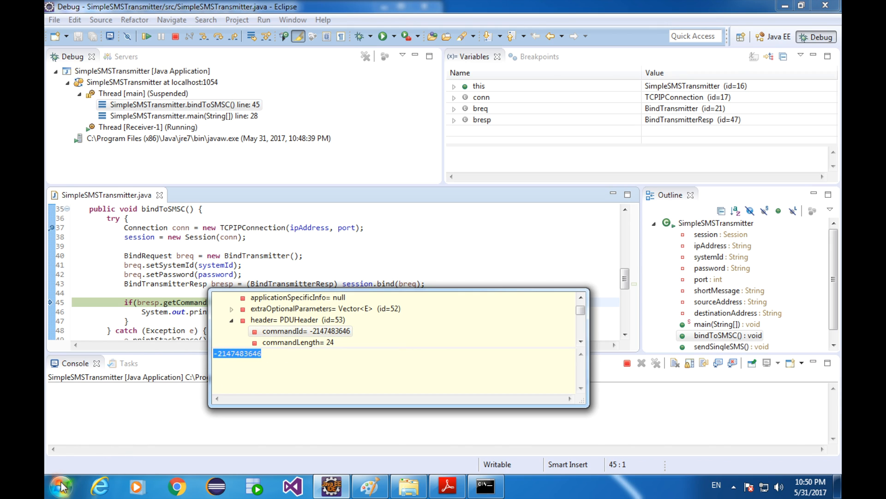
{"action": "left_click", "coordinate": [59, 487]}
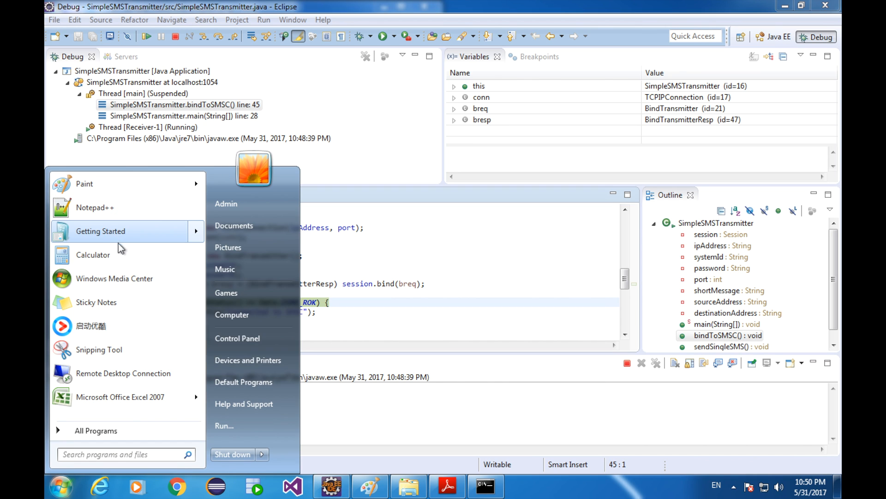
{"action": "left_click", "coordinate": [92, 255]}
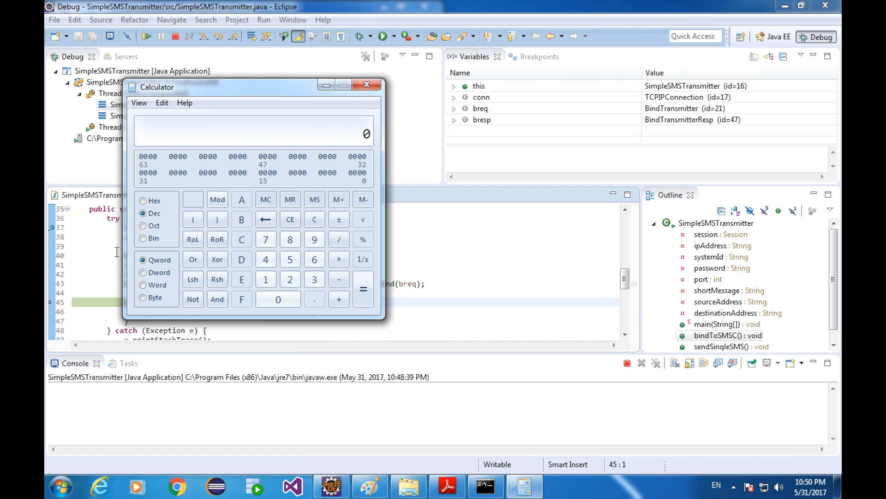
{"action": "left_click", "coordinate": [139, 102]}
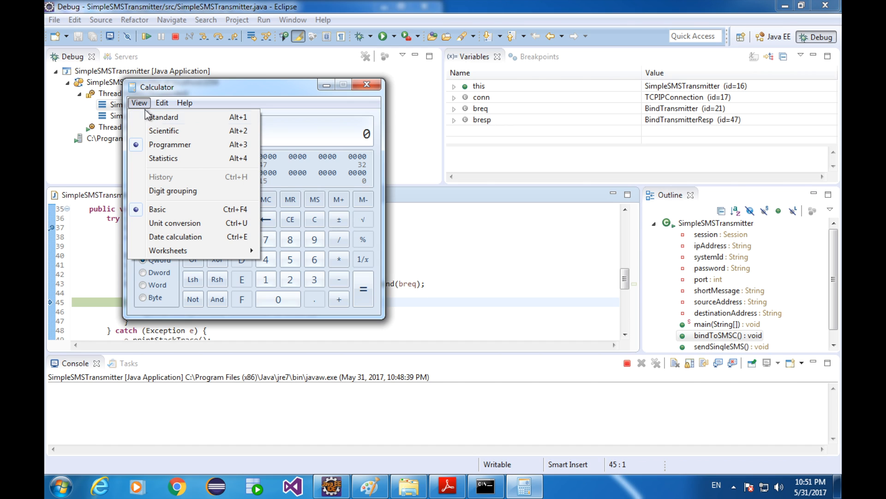
{"action": "left_click", "coordinate": [139, 102]}
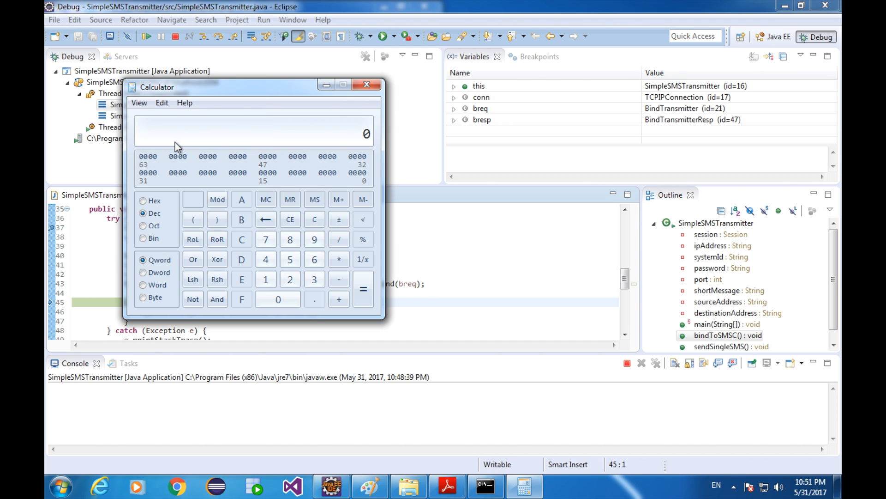
{"action": "mouse_move", "coordinate": [257, 153]}
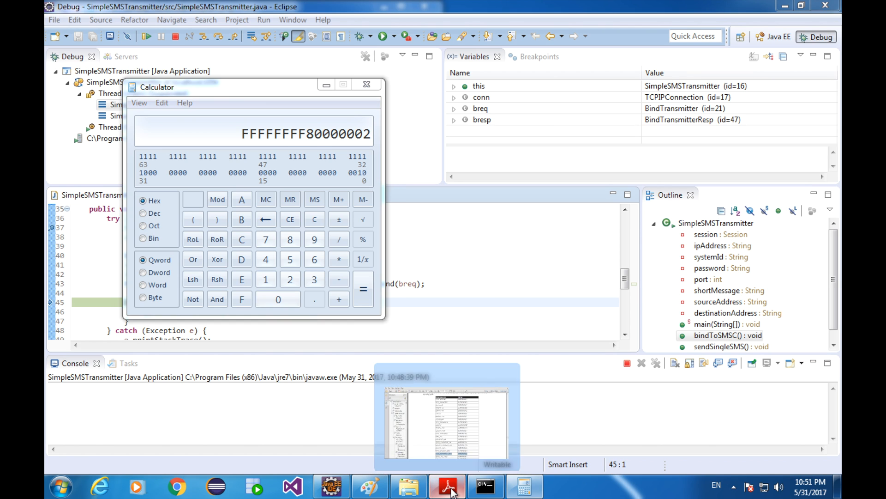
{"action": "left_click", "coordinate": [447, 486]}
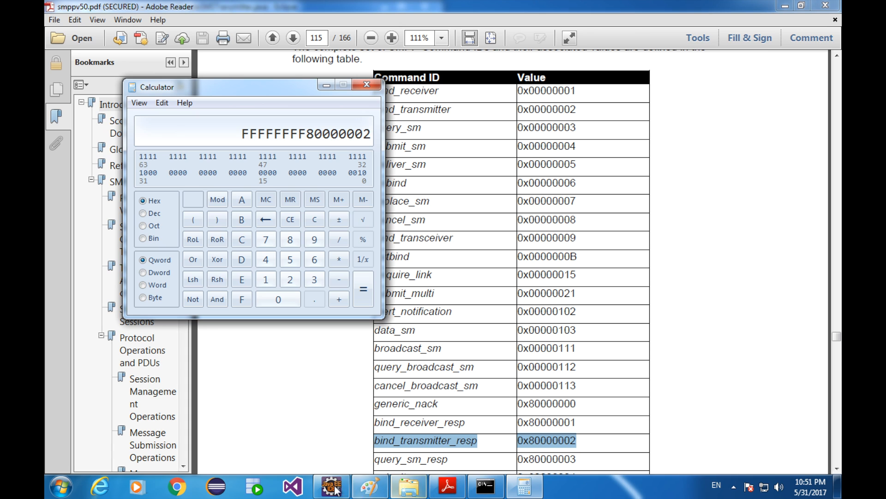
- Highlight the bind_transmitter_resp row (0x80000002) in the SMPP spec Command ID table
{"action": "left_click", "coordinate": [330, 486]}
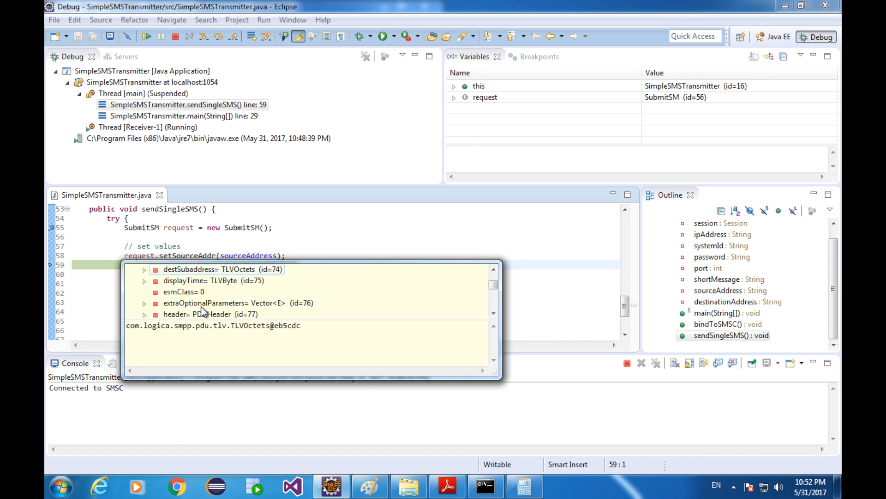
- Expand the SubmitSM request's header fields and compare against the spec PDF
{"action": "left_click", "coordinate": [144, 314]}
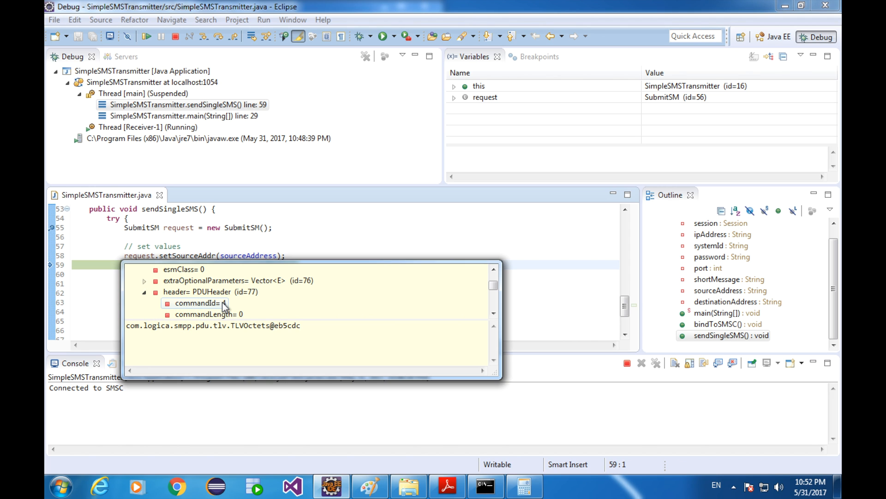
{"action": "left_click", "coordinate": [446, 487]}
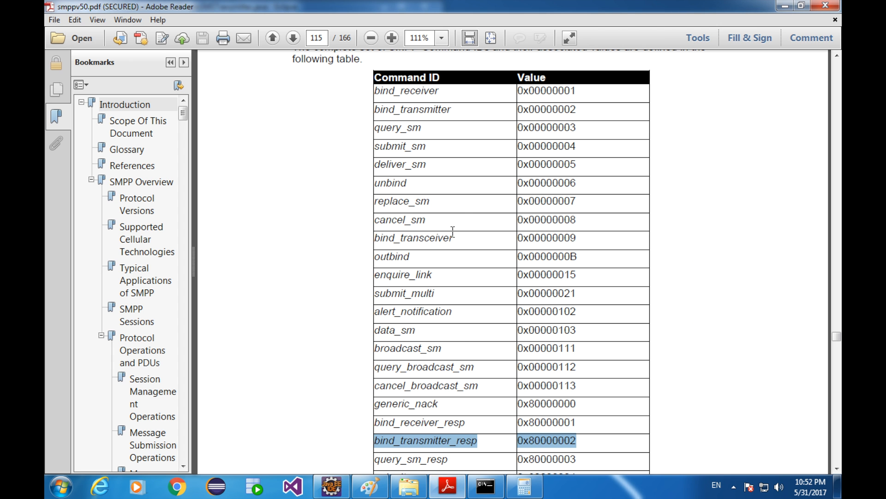
{"action": "mouse_move", "coordinate": [547, 149]}
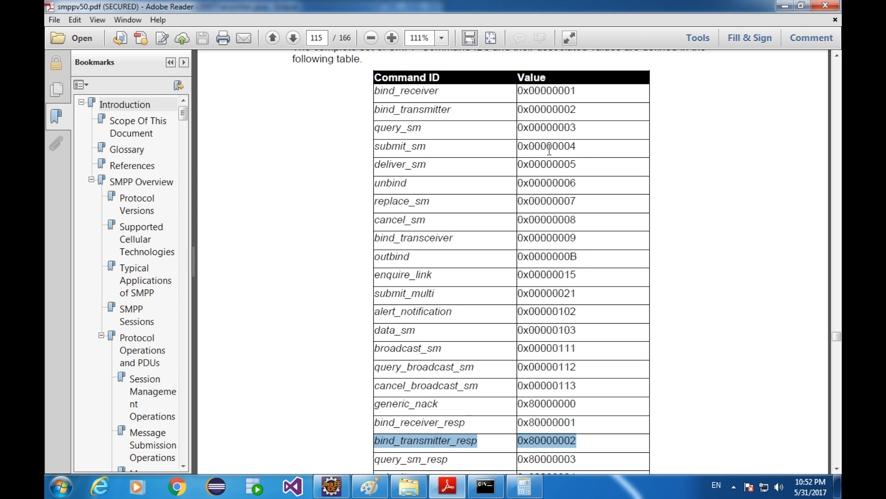
{"action": "left_click", "coordinate": [332, 486]}
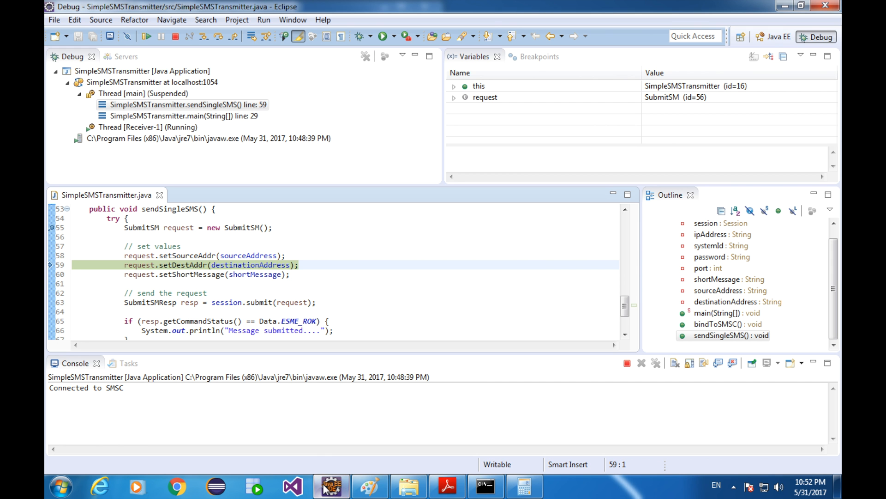
- Step over through sendSingleSMS past session.submit, pausing at line 65 with the SubmitSMResp
{"action": "left_click", "coordinate": [203, 36]}
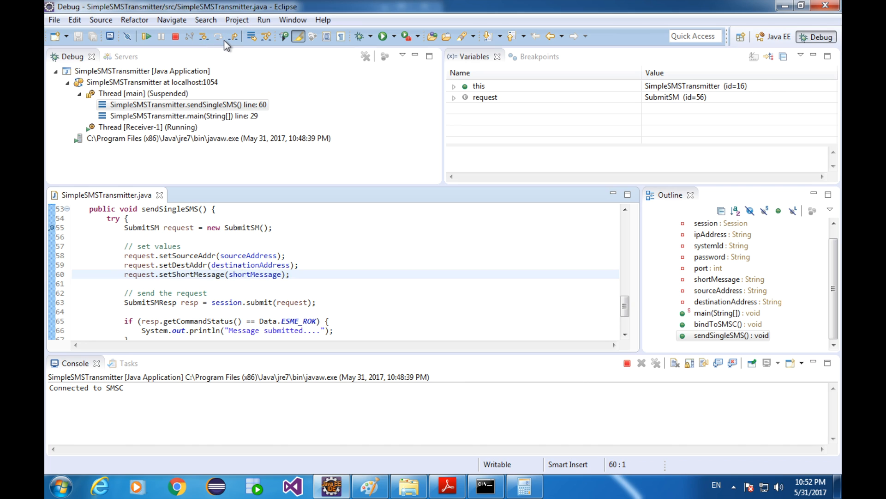
{"action": "left_click", "coordinate": [218, 36]}
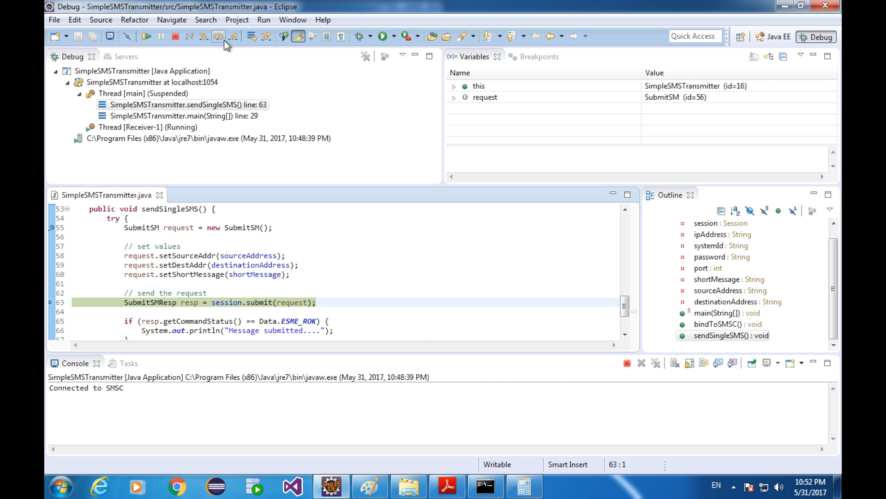
{"action": "left_click", "coordinate": [203, 36]}
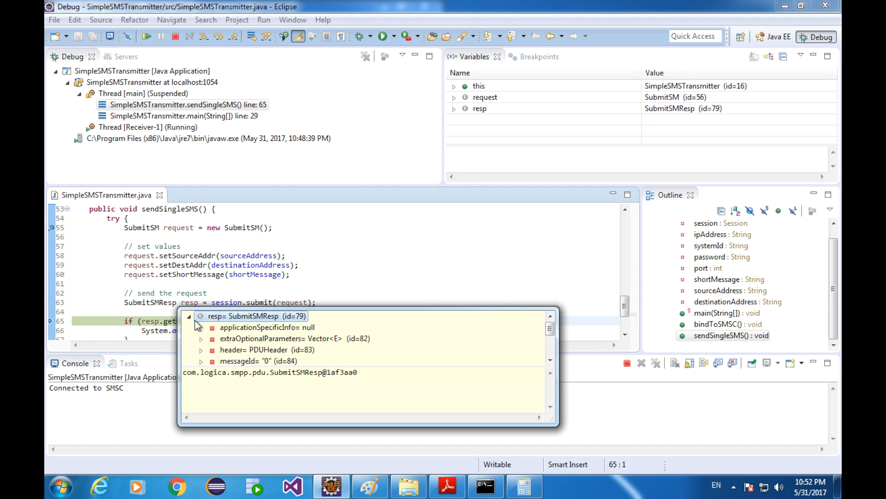
{"action": "left_click", "coordinate": [200, 349]}
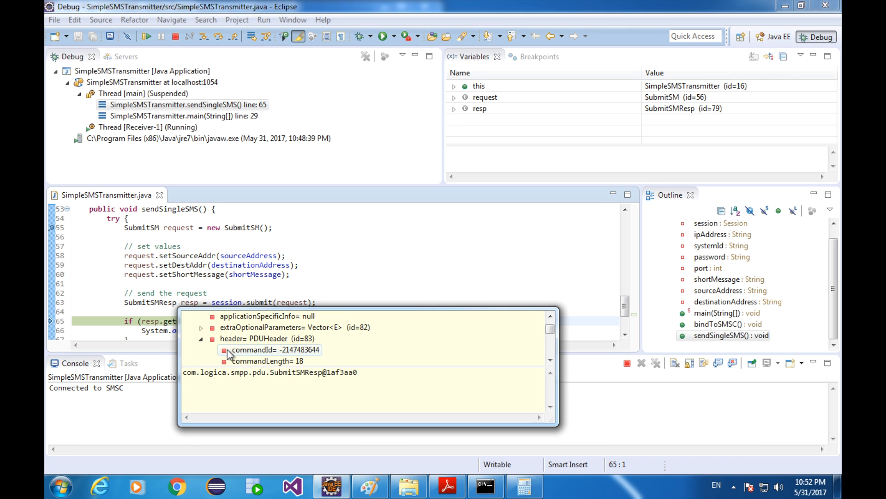
{"action": "left_click", "coordinate": [264, 349]}
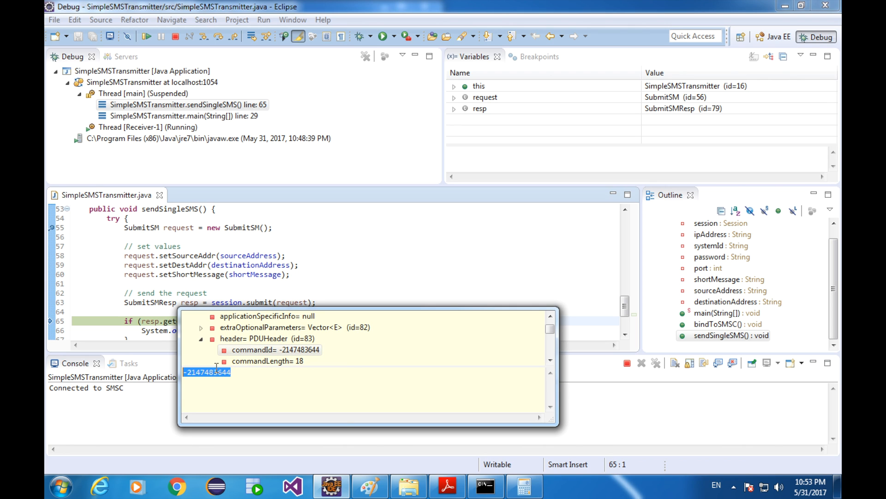
{"action": "left_click", "coordinate": [524, 485]}
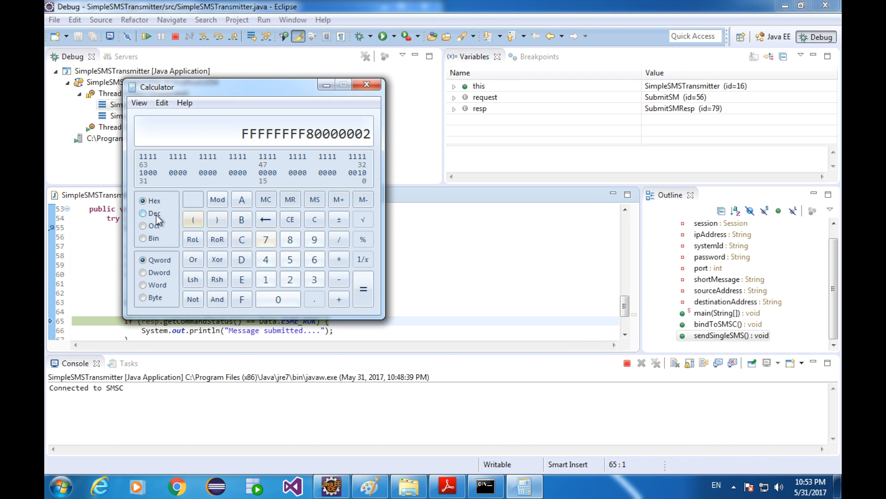
{"action": "left_click", "coordinate": [143, 213]}
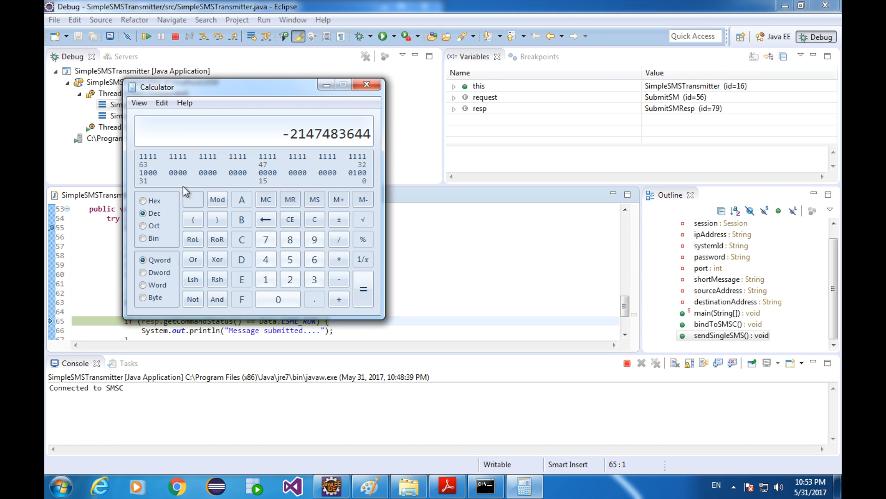
{"action": "left_click", "coordinate": [144, 201]}
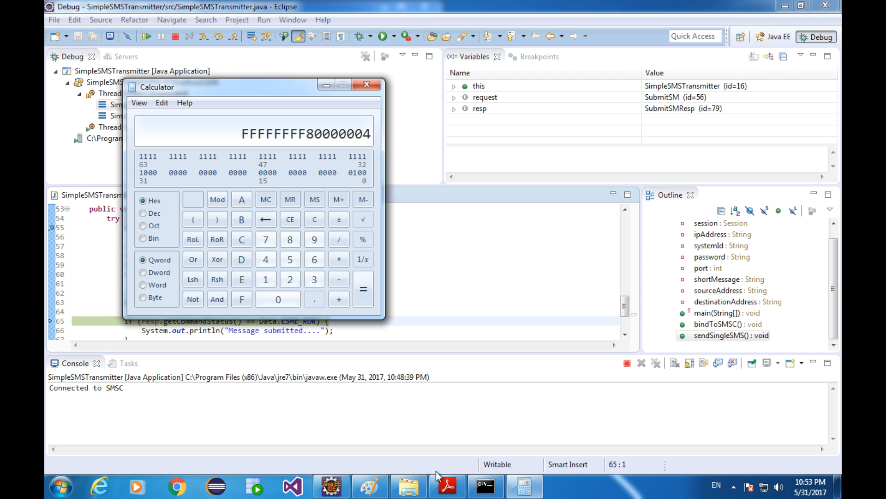
- Highlight the submit_sm_resp row (0x80000004) in the spec table and bring the calculator result alongside
{"action": "left_click", "coordinate": [447, 486]}
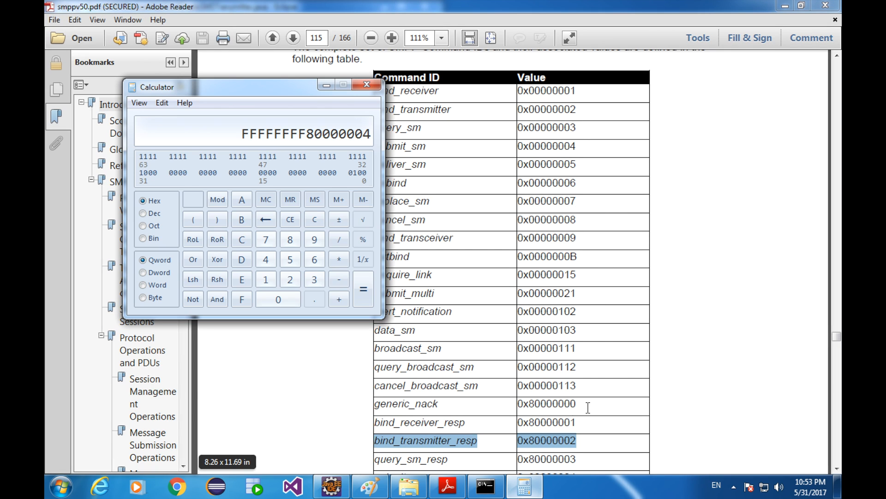
{"action": "left_click", "coordinate": [367, 84]}
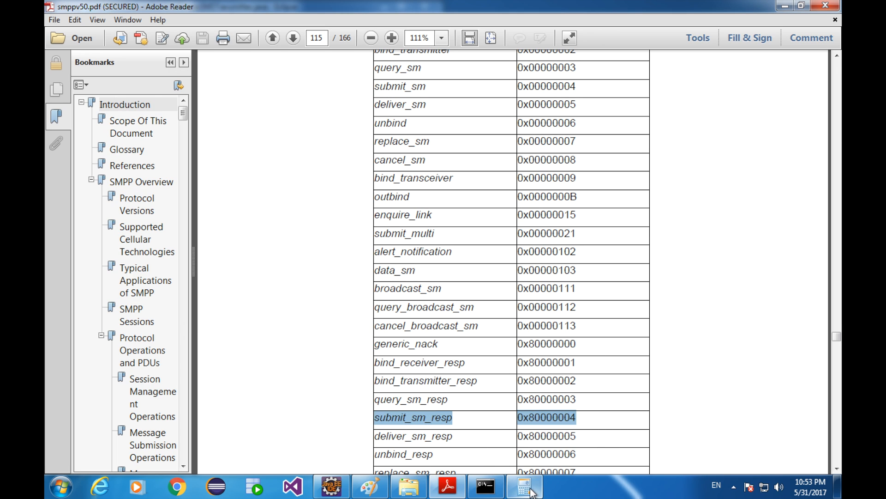
{"action": "left_click", "coordinate": [525, 486]}
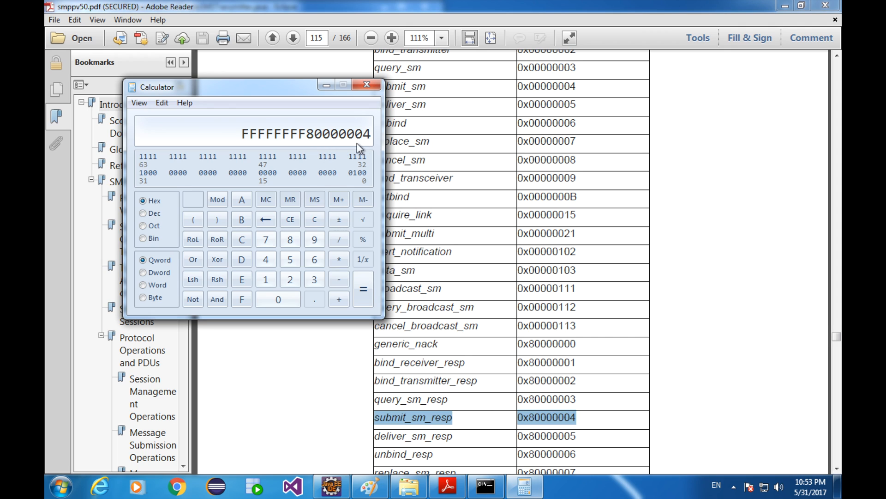